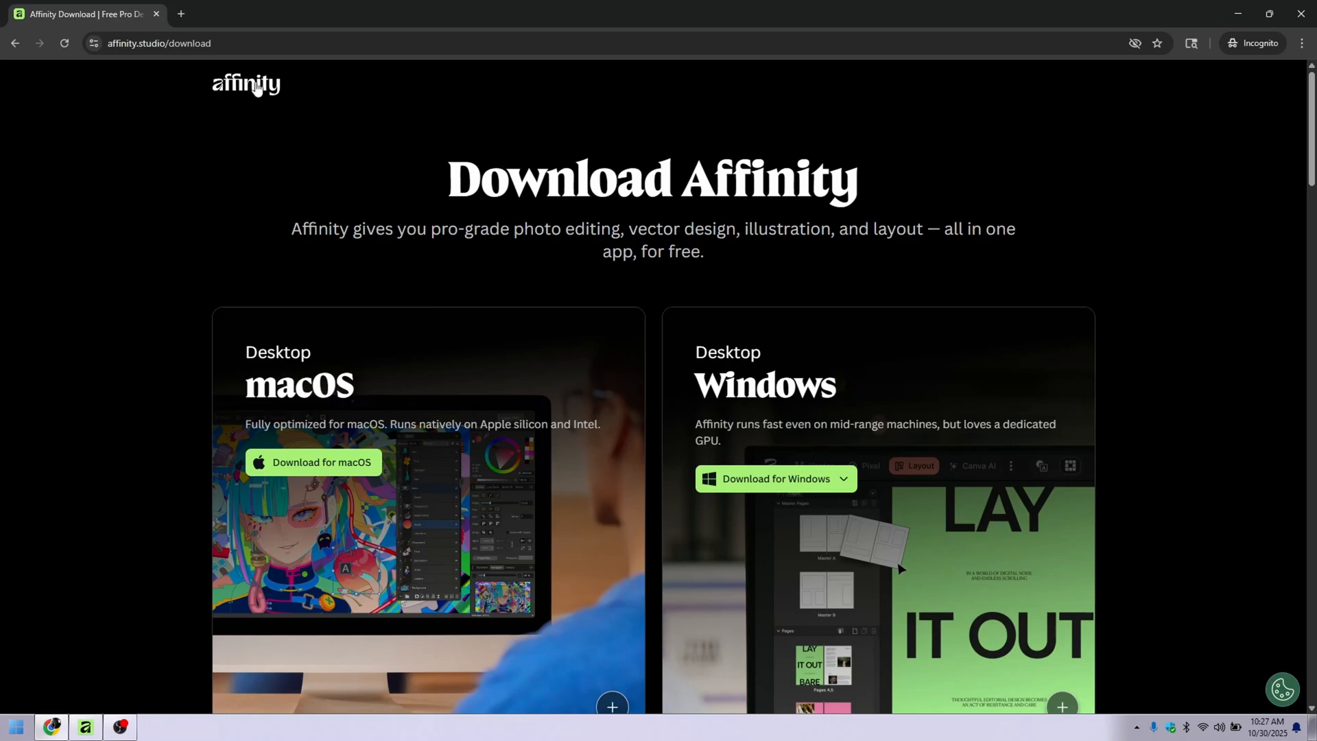
{"action": "mouse_move", "coordinate": [414, 224]}
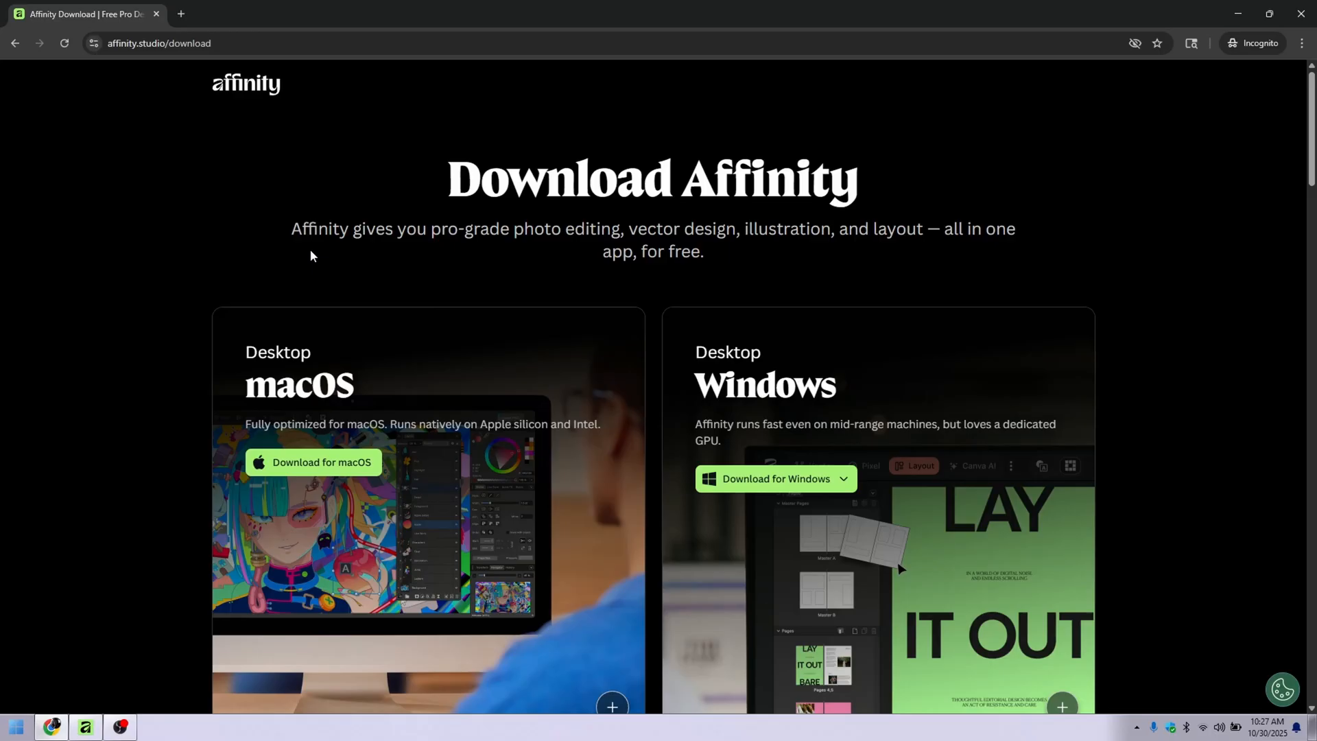
{"action": "mouse_move", "coordinate": [390, 225]}
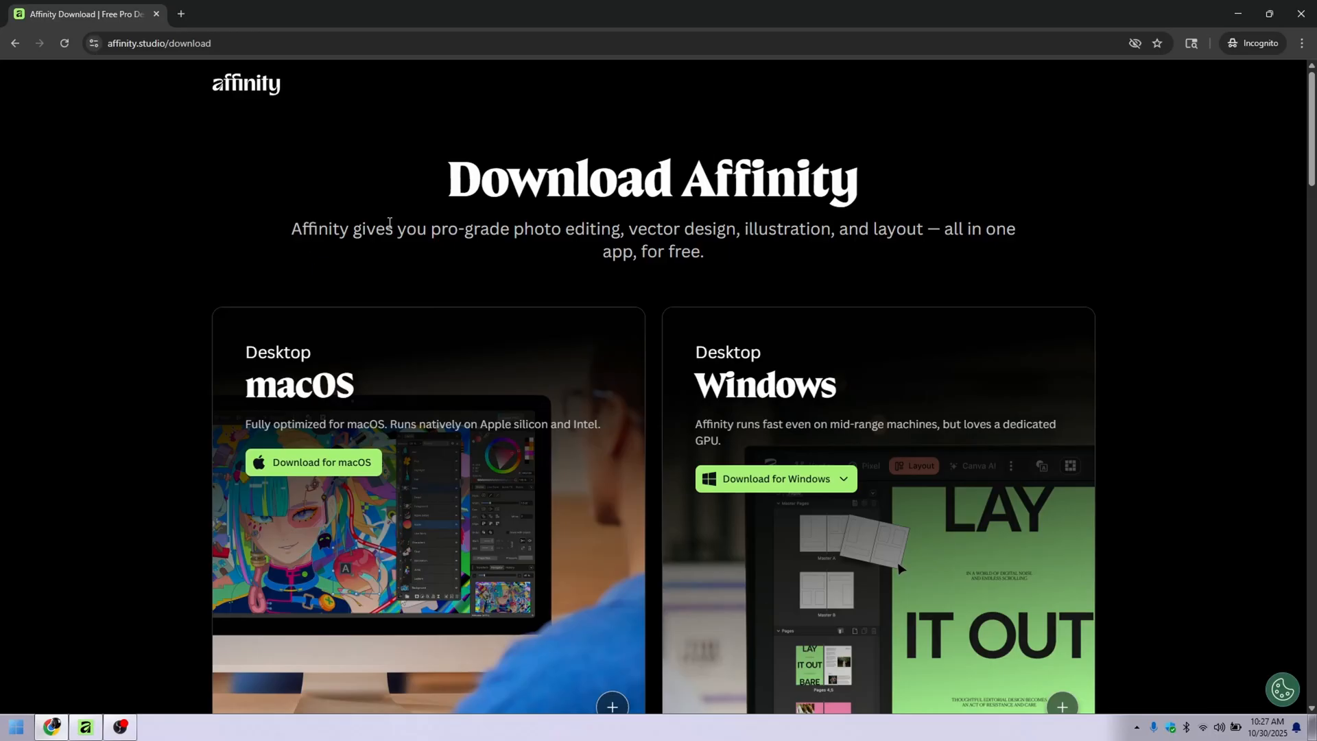
{"action": "mouse_move", "coordinate": [752, 103]}
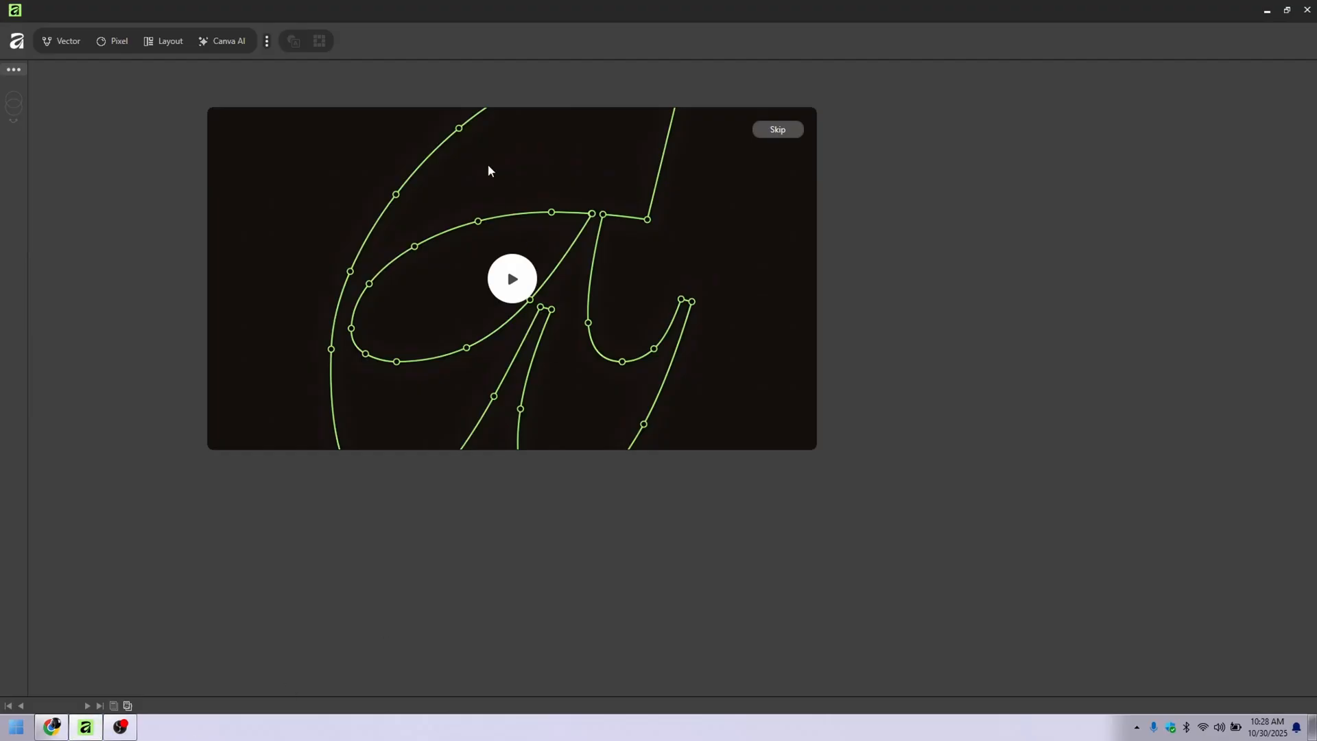
{"action": "mouse_move", "coordinate": [831, 102]}
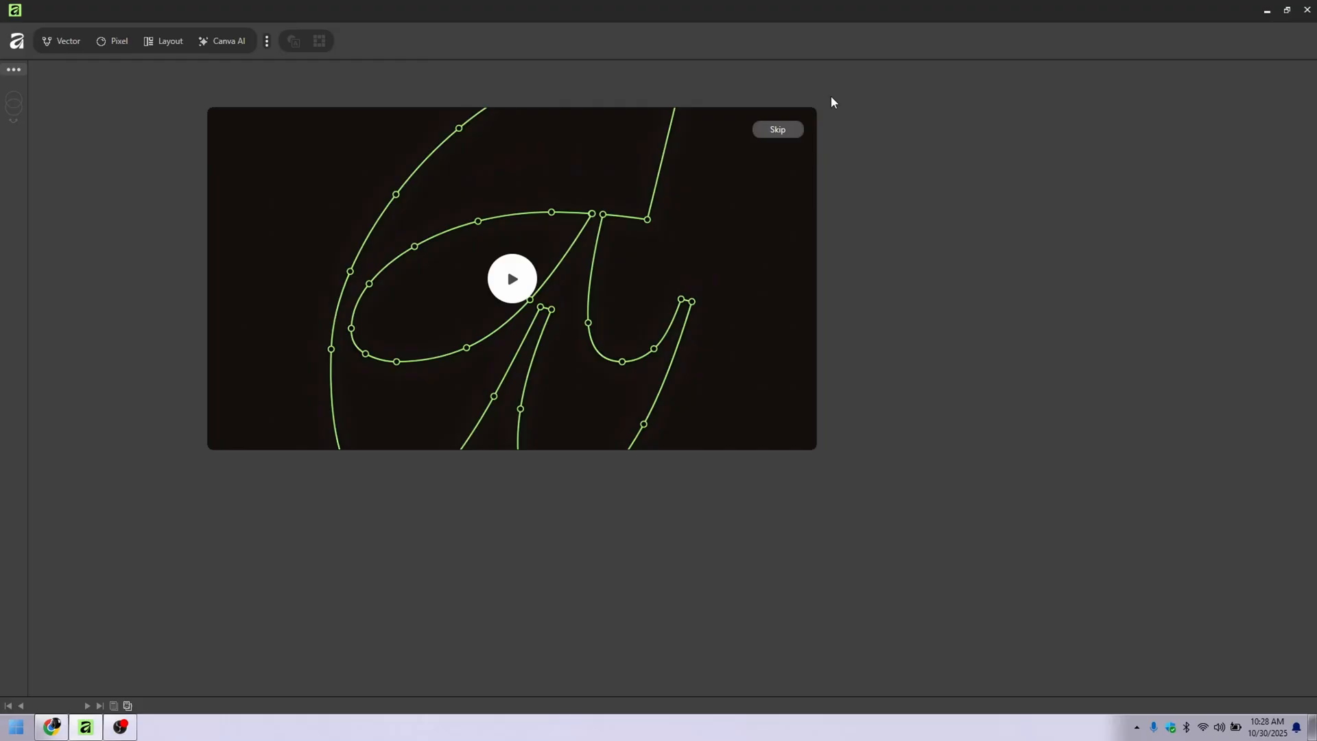
{"action": "mouse_move", "coordinate": [601, 47]}
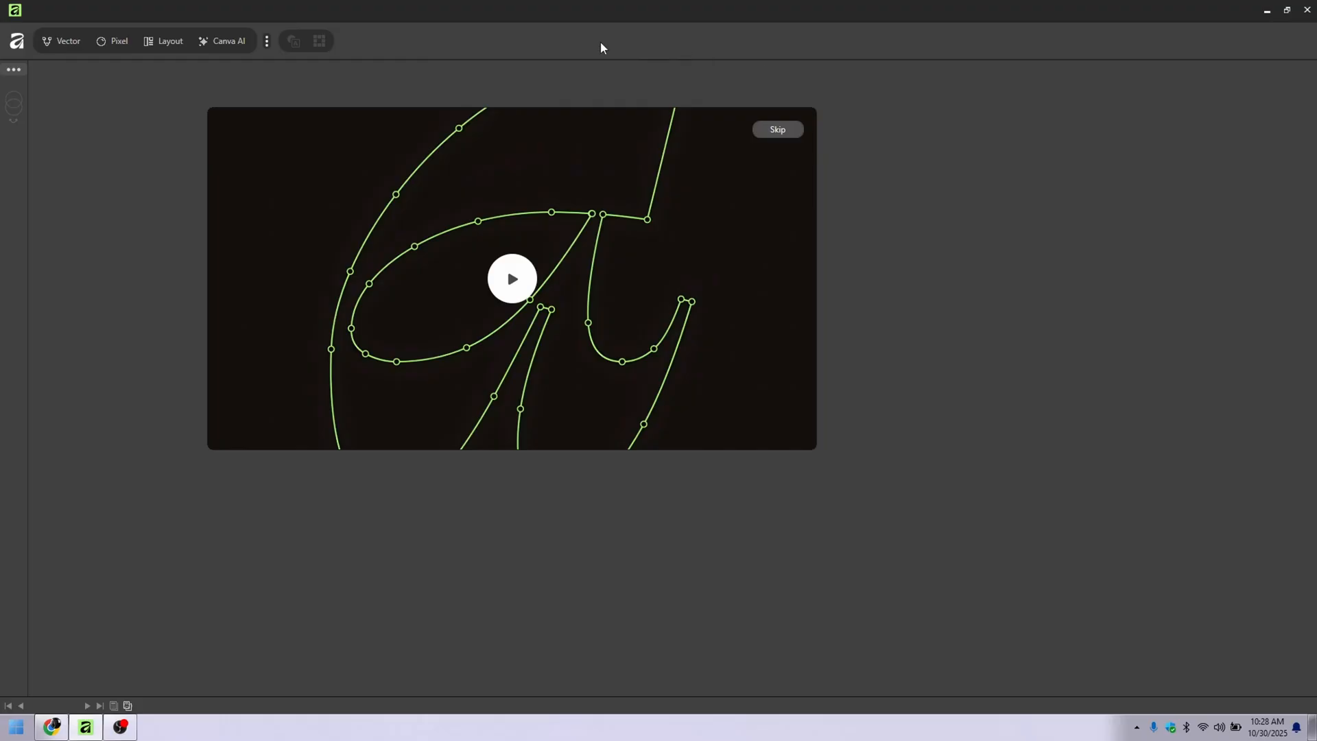
{"action": "mouse_move", "coordinate": [49, 78]}
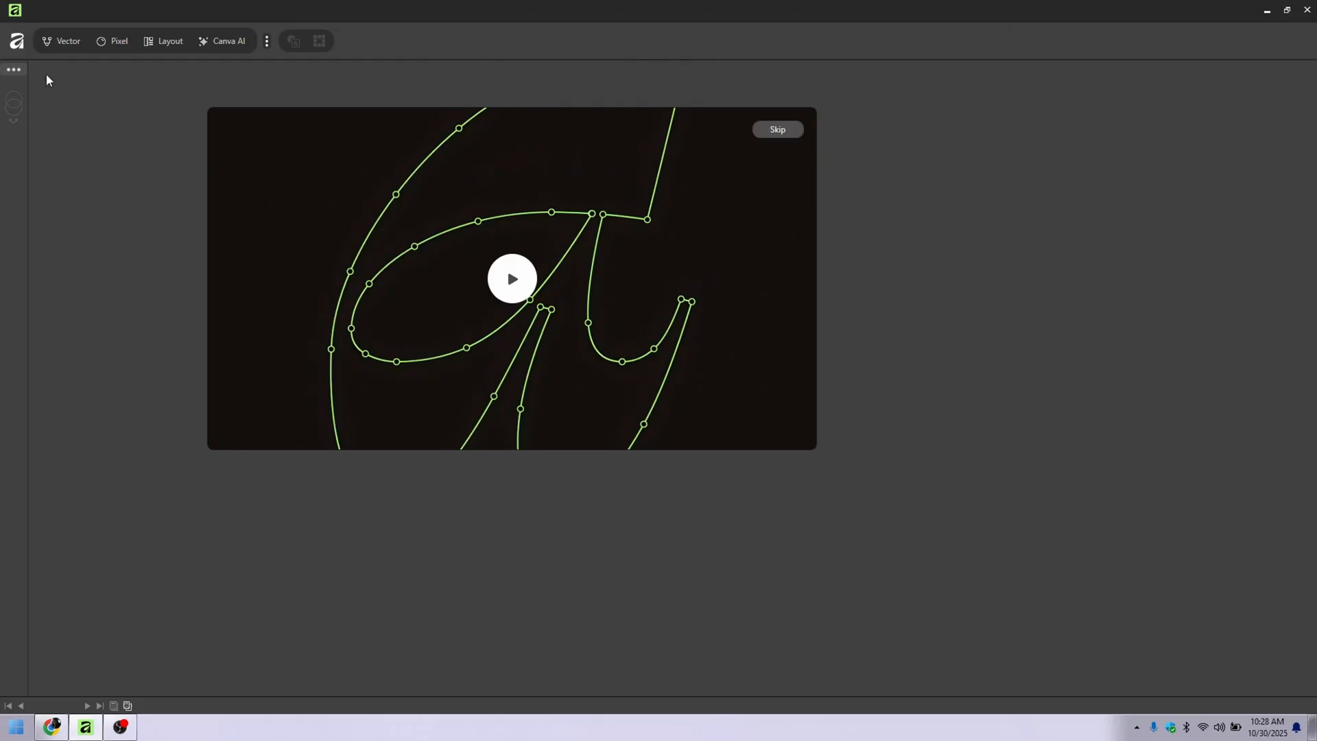
{"action": "mouse_move", "coordinate": [934, 456]}
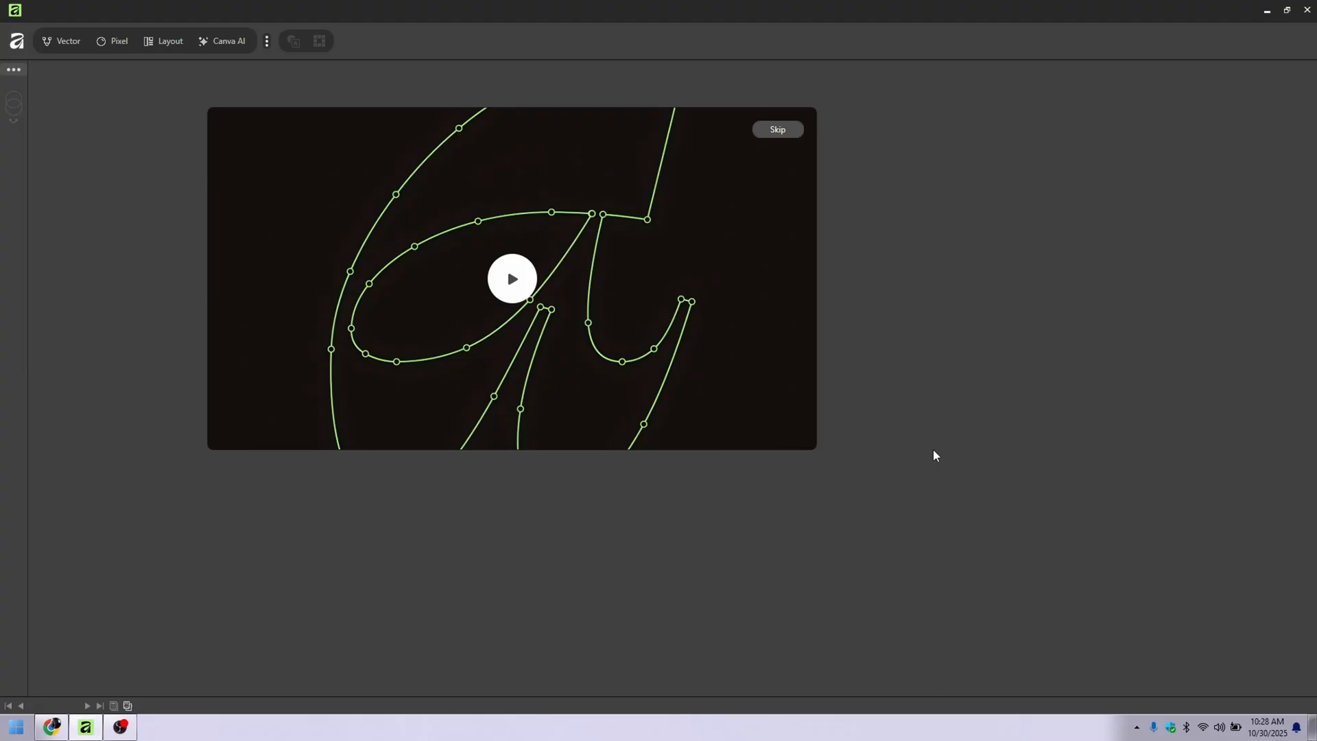
{"action": "mouse_move", "coordinate": [810, 111]}
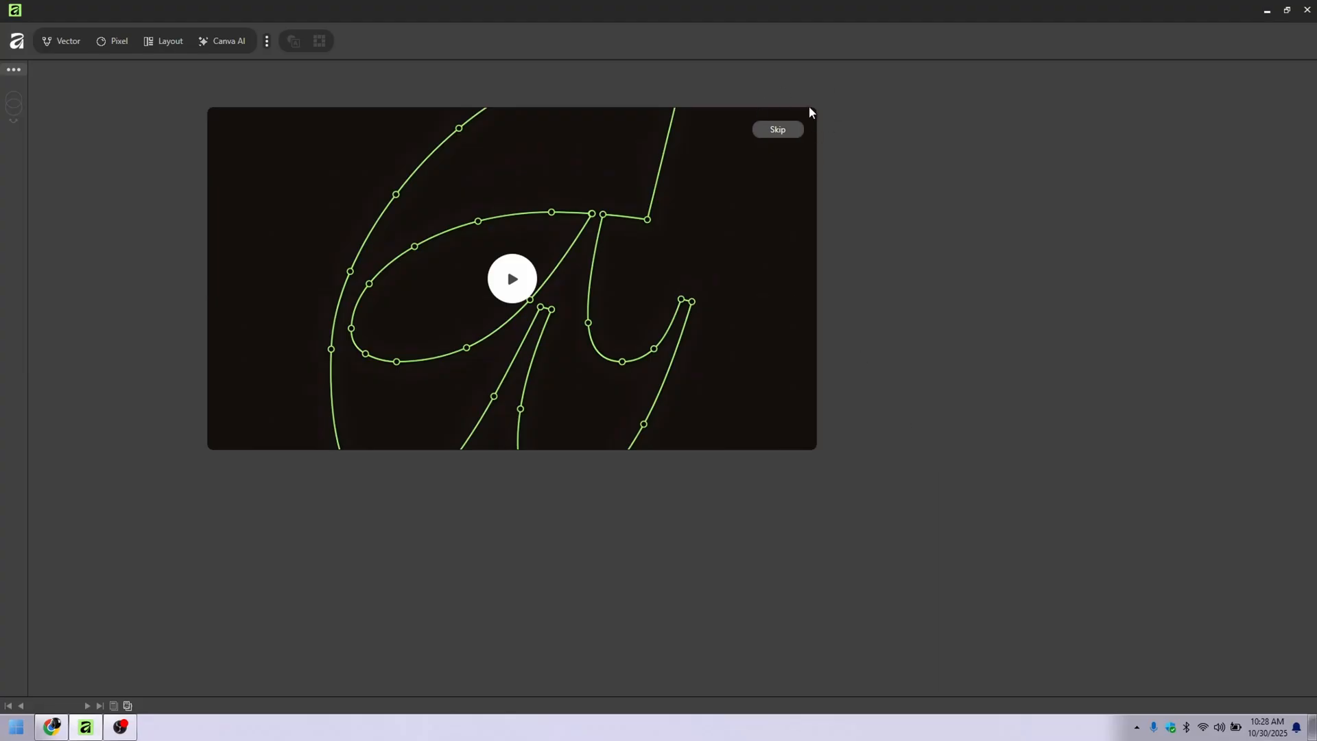
Step: Play the 'Affinity - First Look' welcome video through to the data screen
{"action": "left_click", "coordinate": [510, 277]}
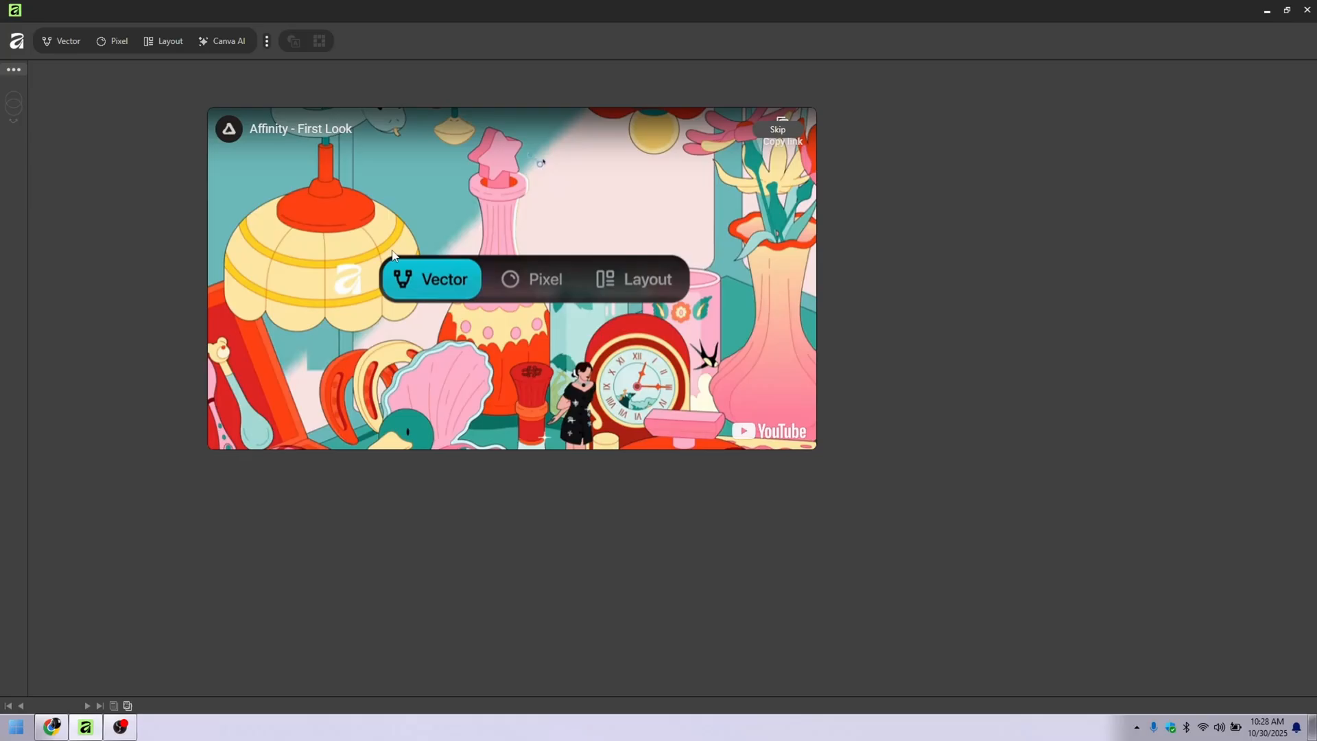
{"action": "mouse_move", "coordinate": [798, 211]}
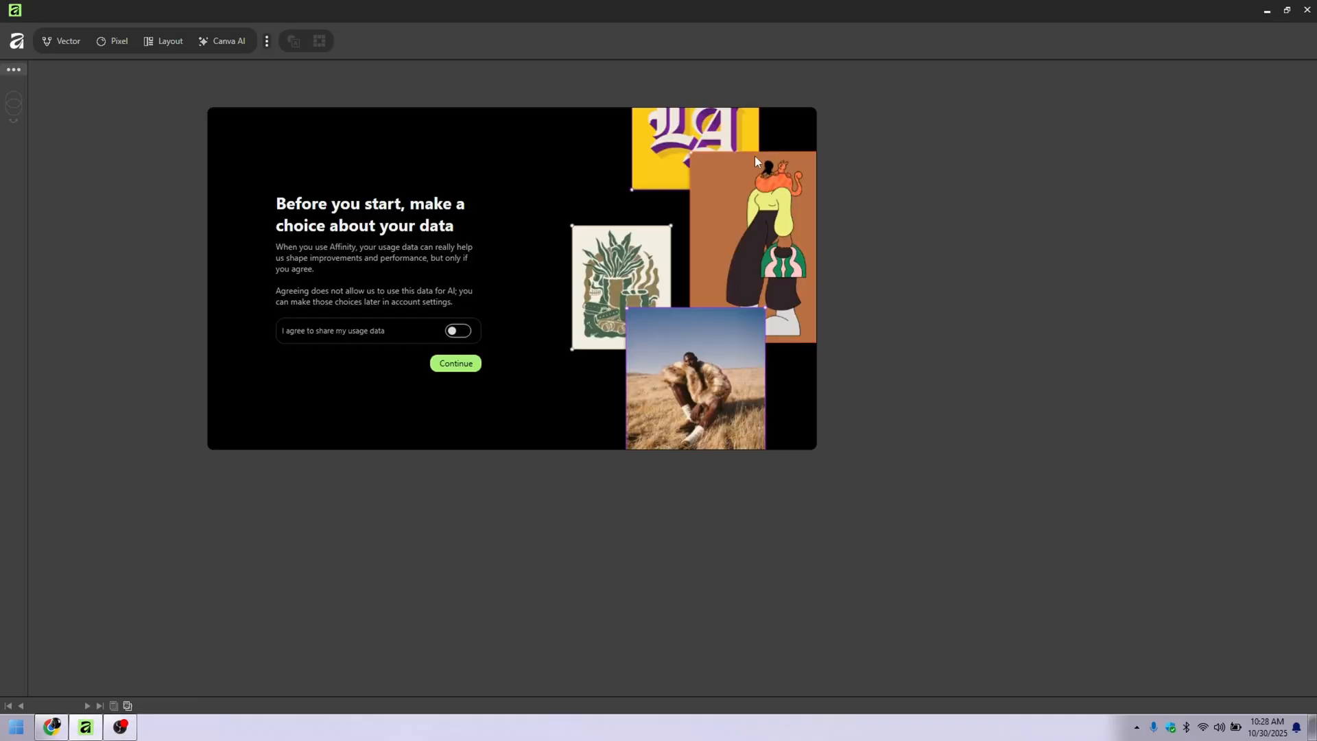
Step: Toggle usage-data sharing on then off again and continue past the data screen
{"action": "left_click", "coordinate": [458, 331]}
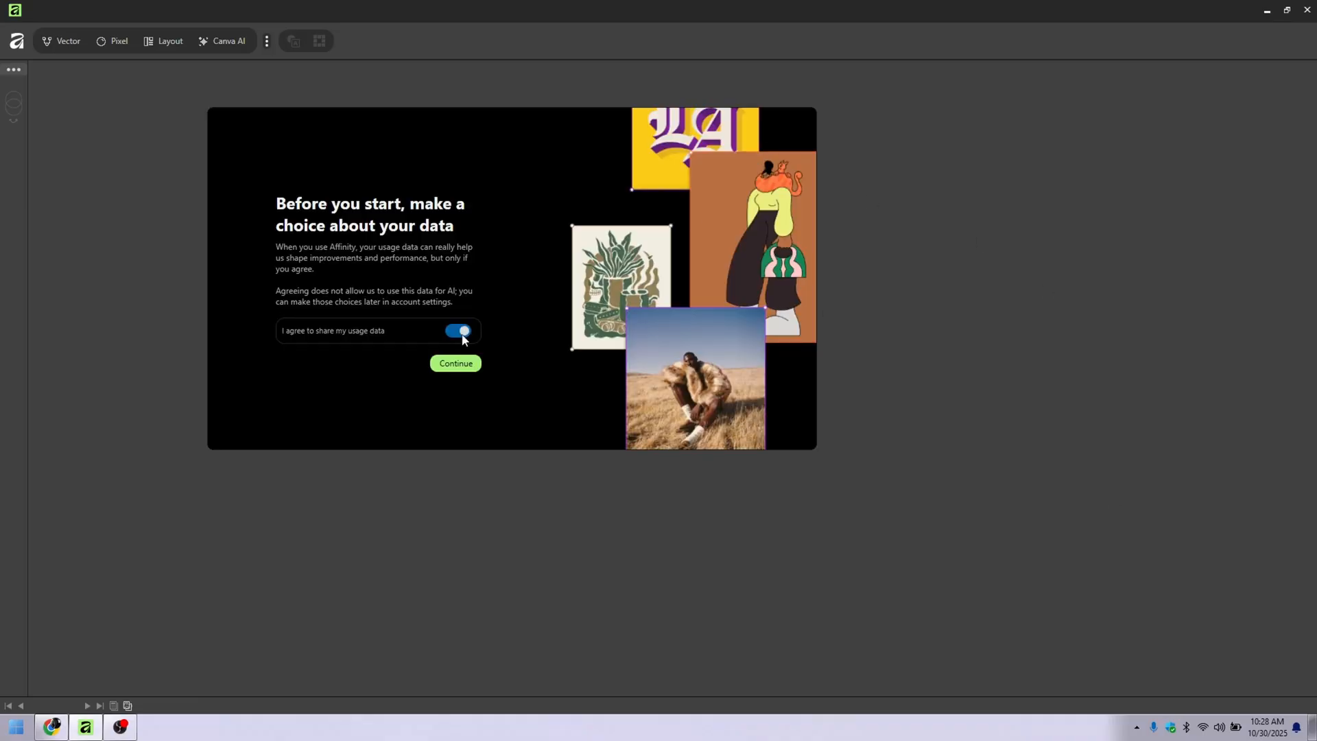
{"action": "left_click", "coordinate": [458, 331]}
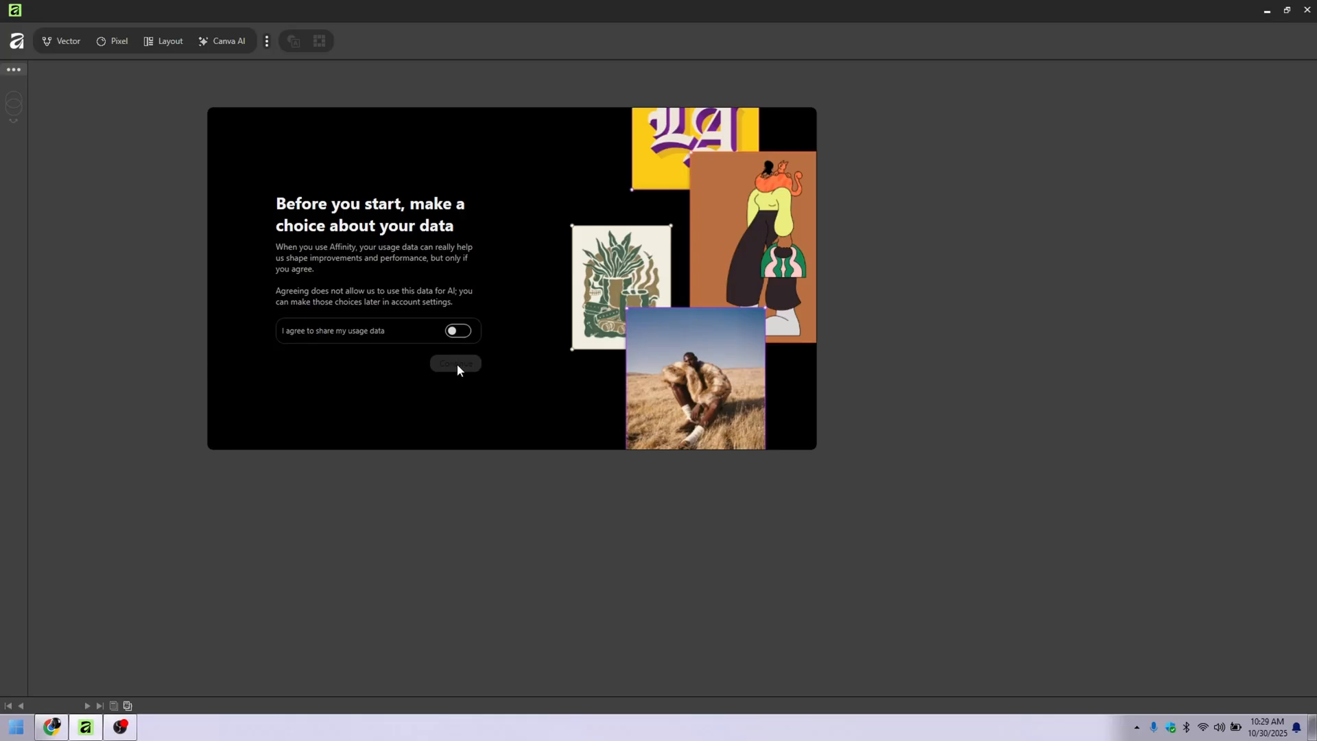
{"action": "left_click", "coordinate": [455, 362]}
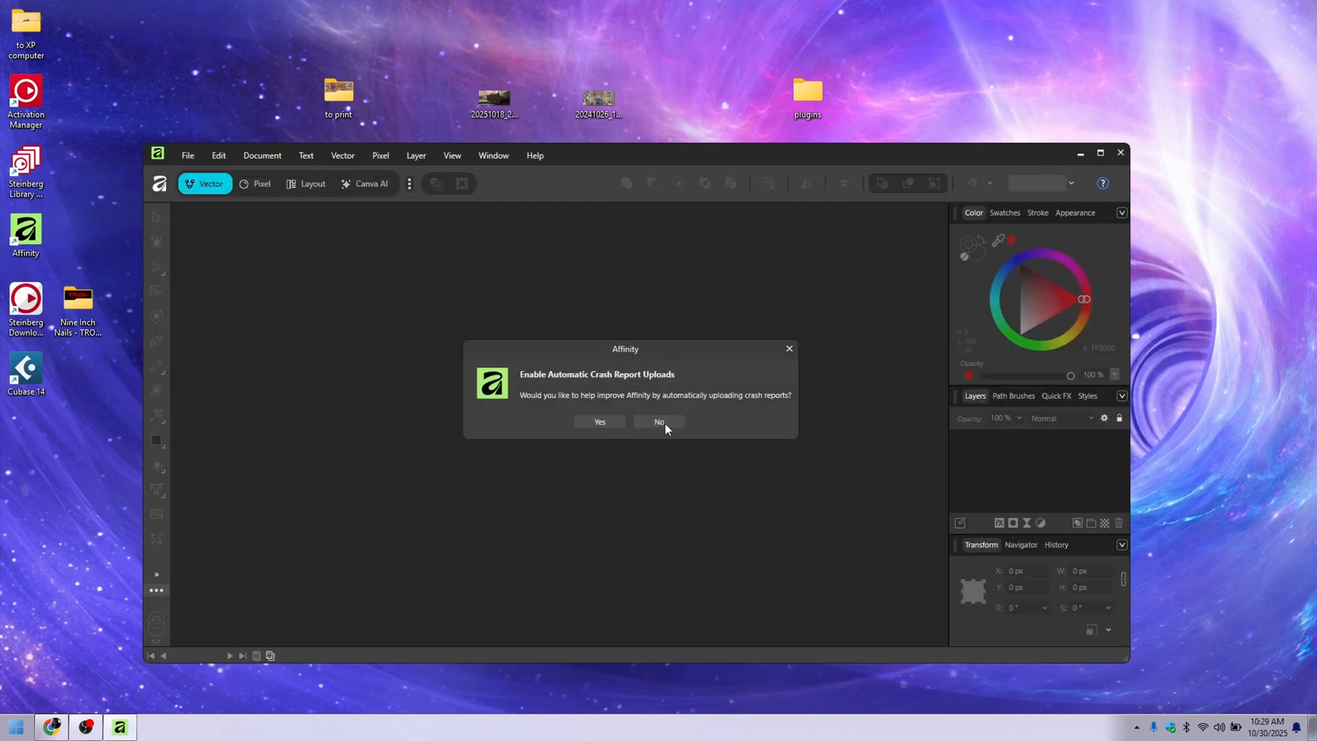
Step: Decline crash report uploads and switch between the Pixel and Canva AI workspaces
{"action": "left_click", "coordinate": [658, 421]}
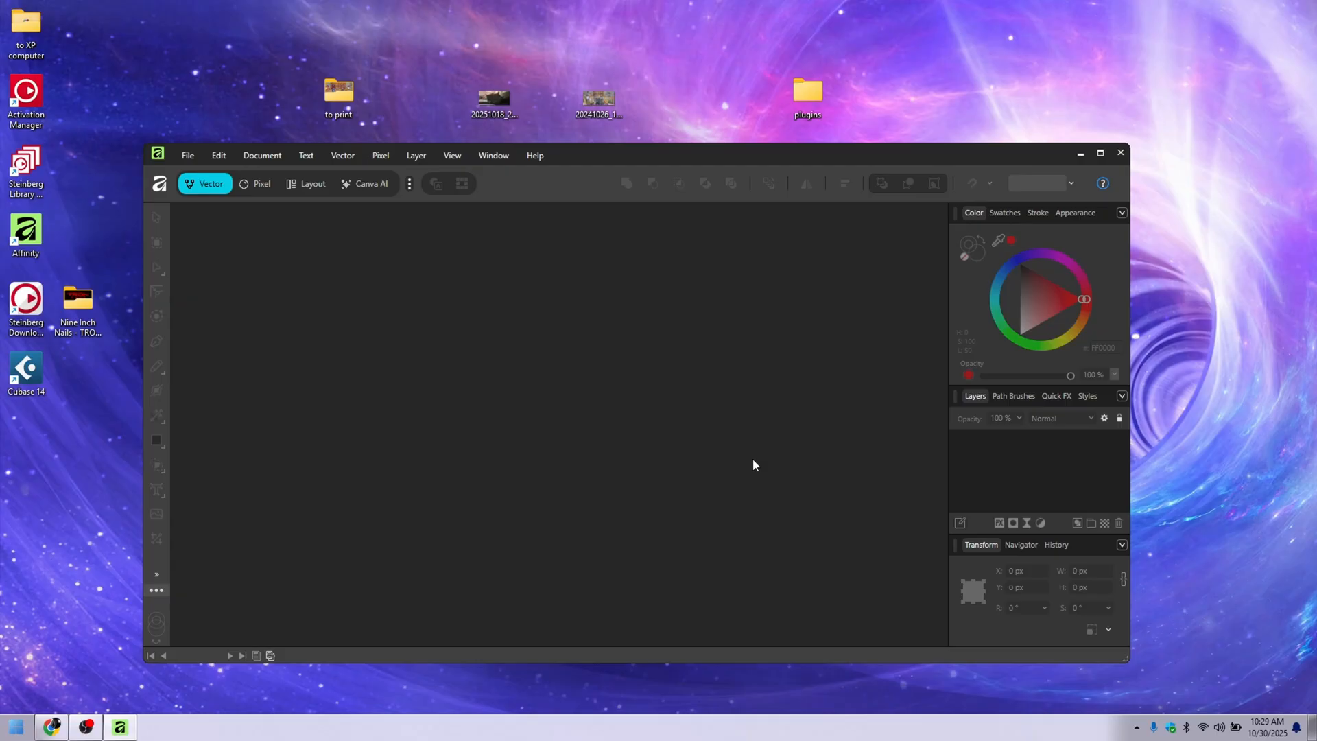
{"action": "mouse_move", "coordinate": [1101, 152]}
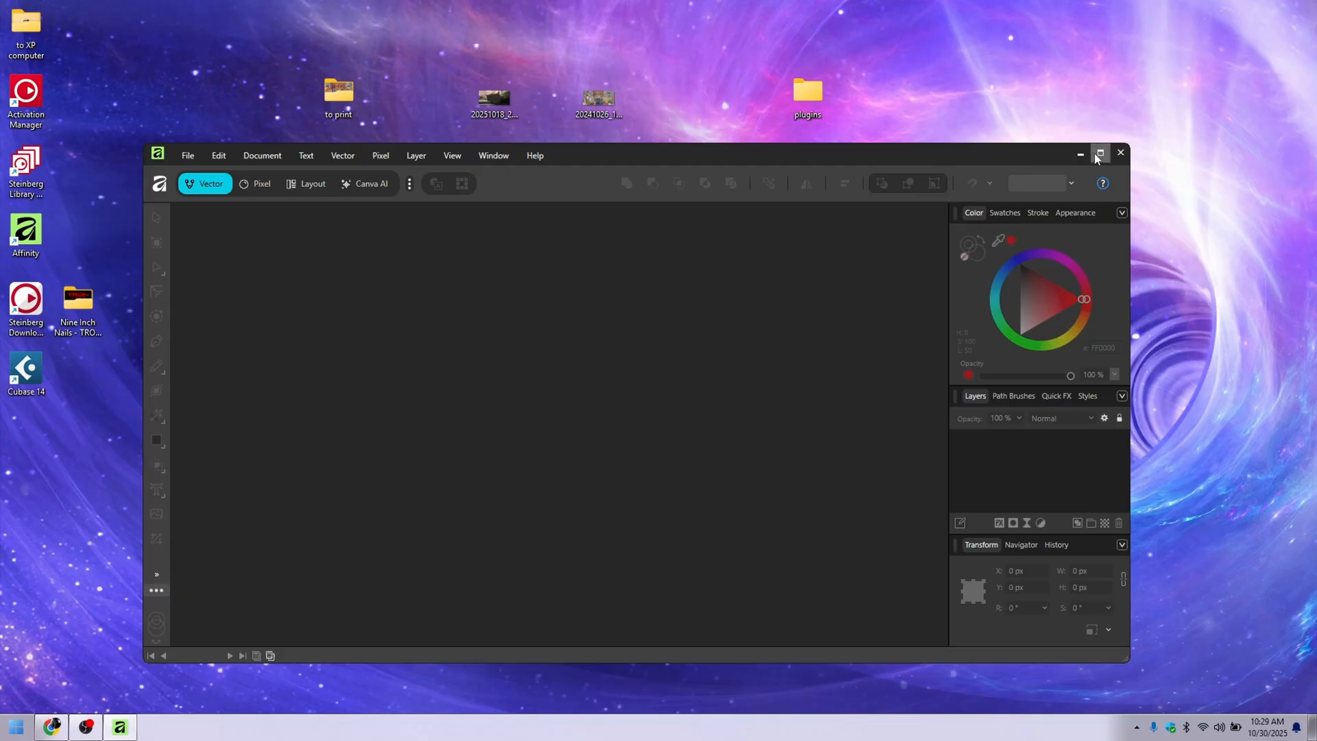
{"action": "left_click", "coordinate": [255, 184]}
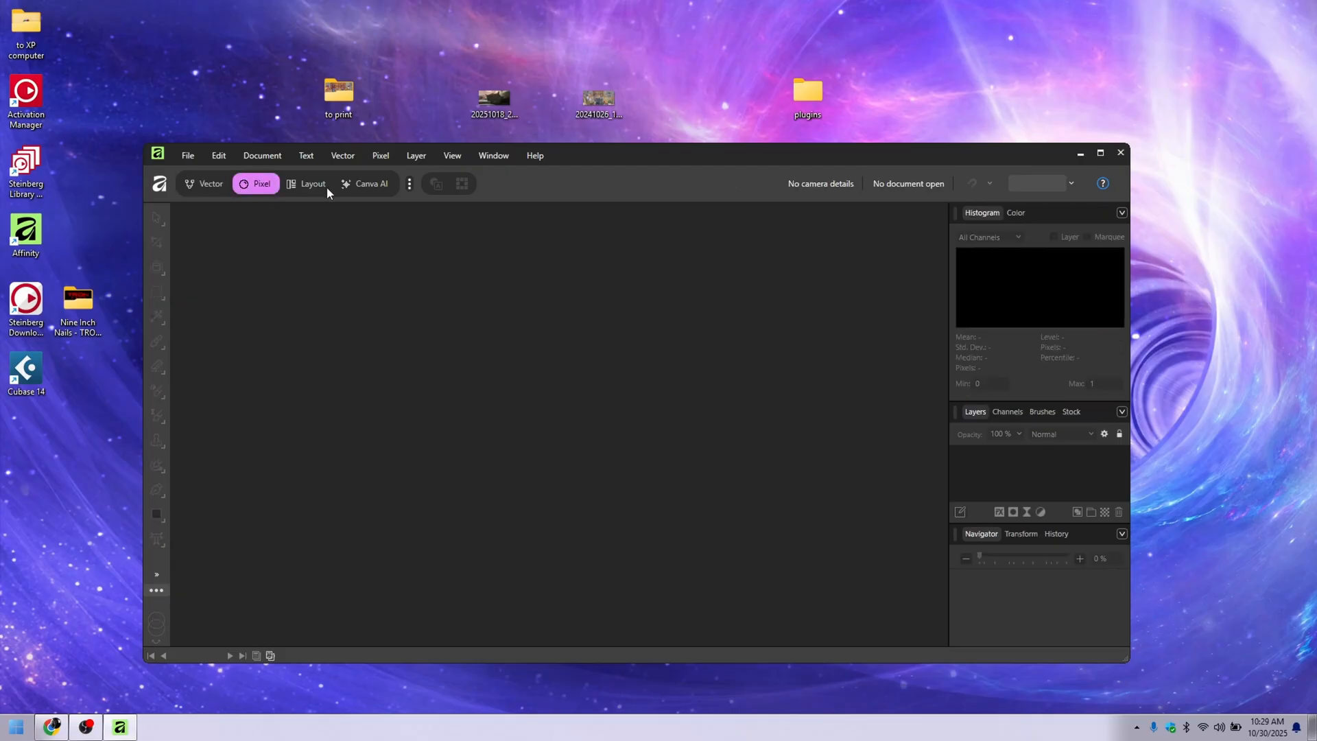
{"action": "left_click", "coordinate": [365, 184]}
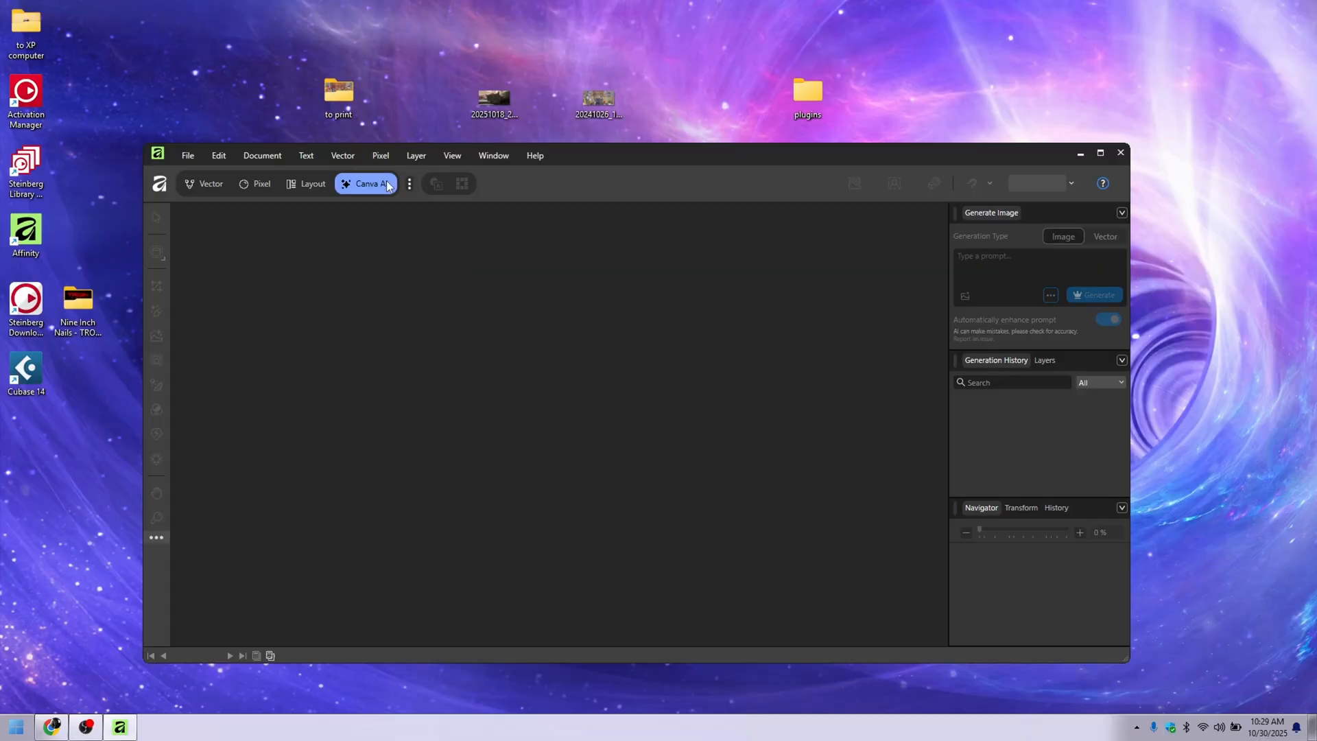
{"action": "left_click", "coordinate": [258, 184]}
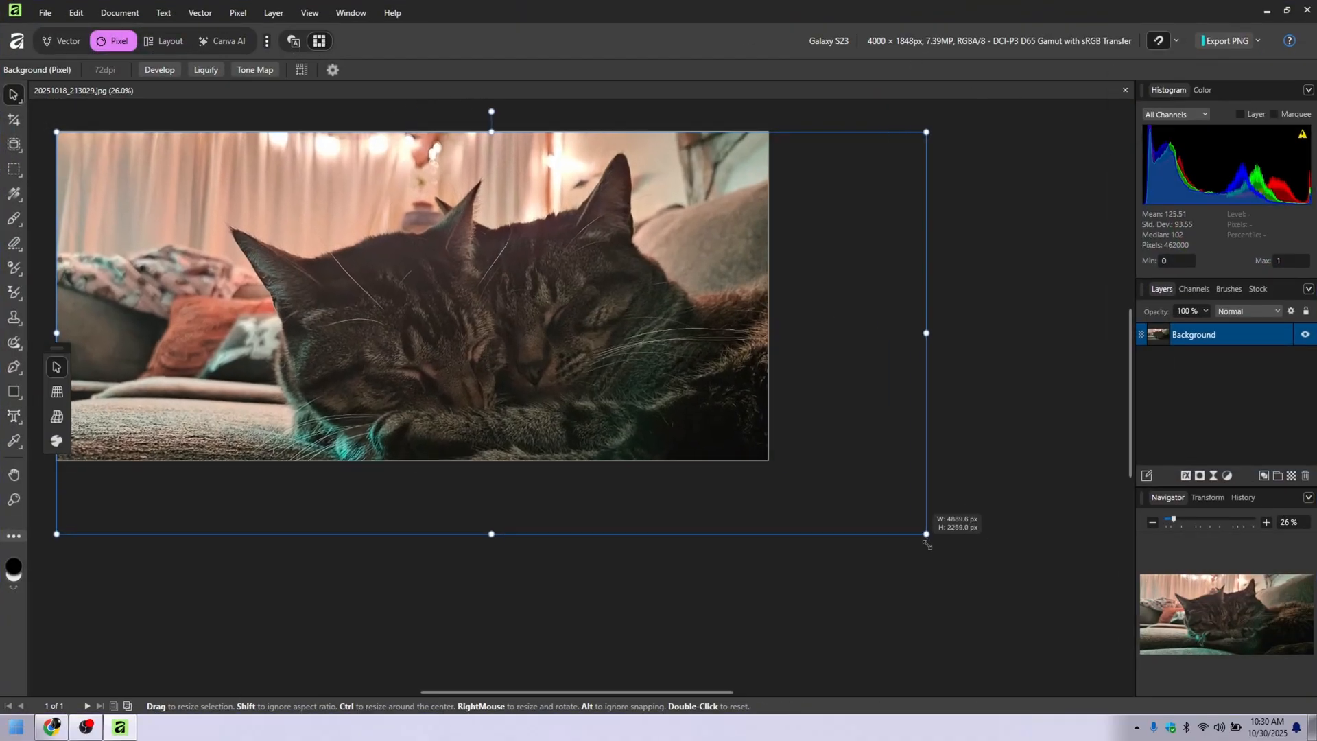
Step: Resize the cat photo layer by dragging its corner inward
{"action": "left_click_drag", "start_coordinate": [926, 535], "coordinate": [720, 438]}
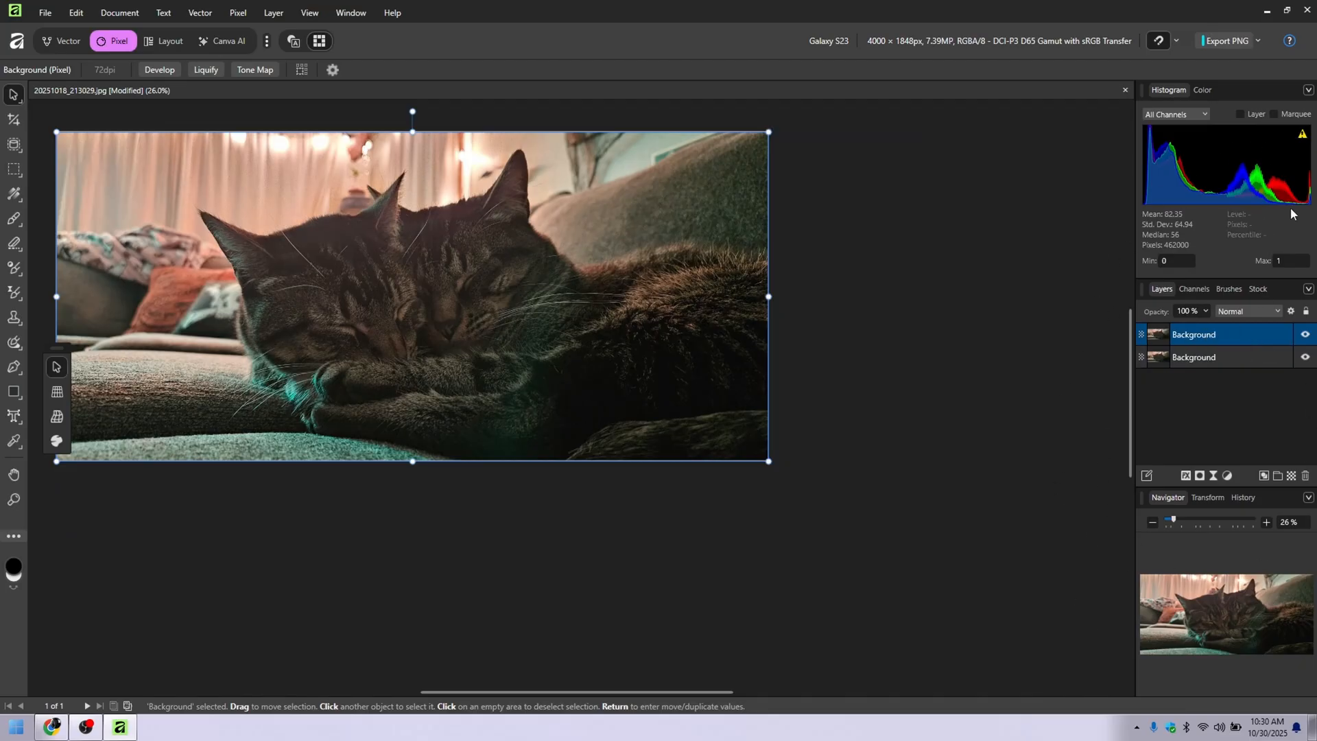
{"action": "mouse_move", "coordinate": [11, 418]}
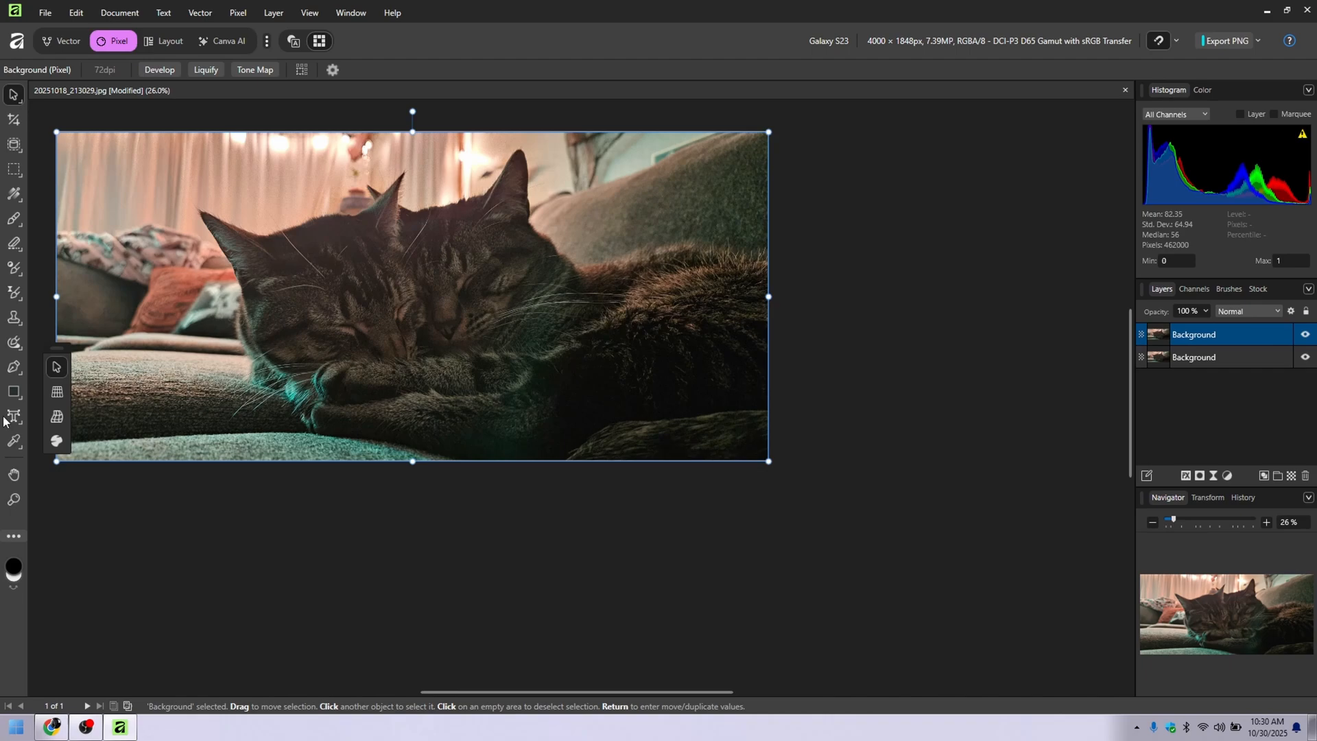
{"action": "mouse_move", "coordinate": [12, 143]}
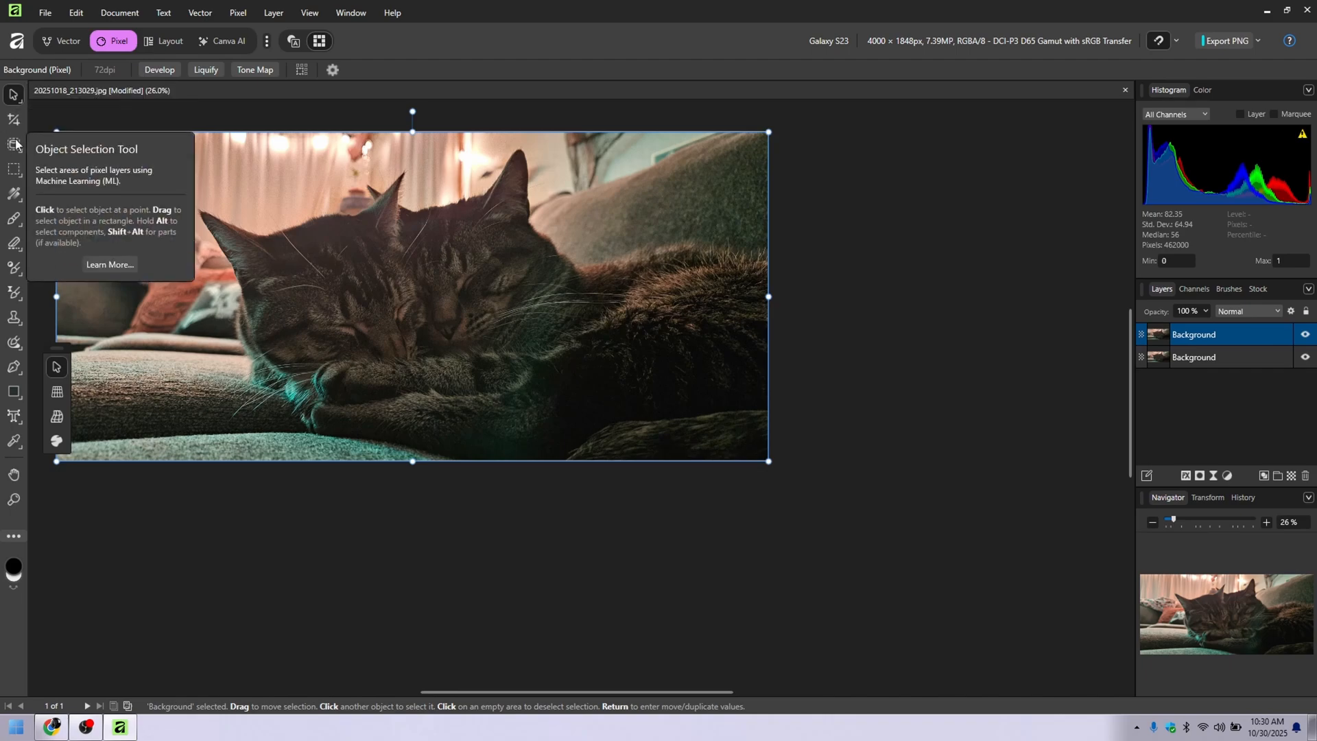
{"action": "mouse_move", "coordinate": [15, 192]}
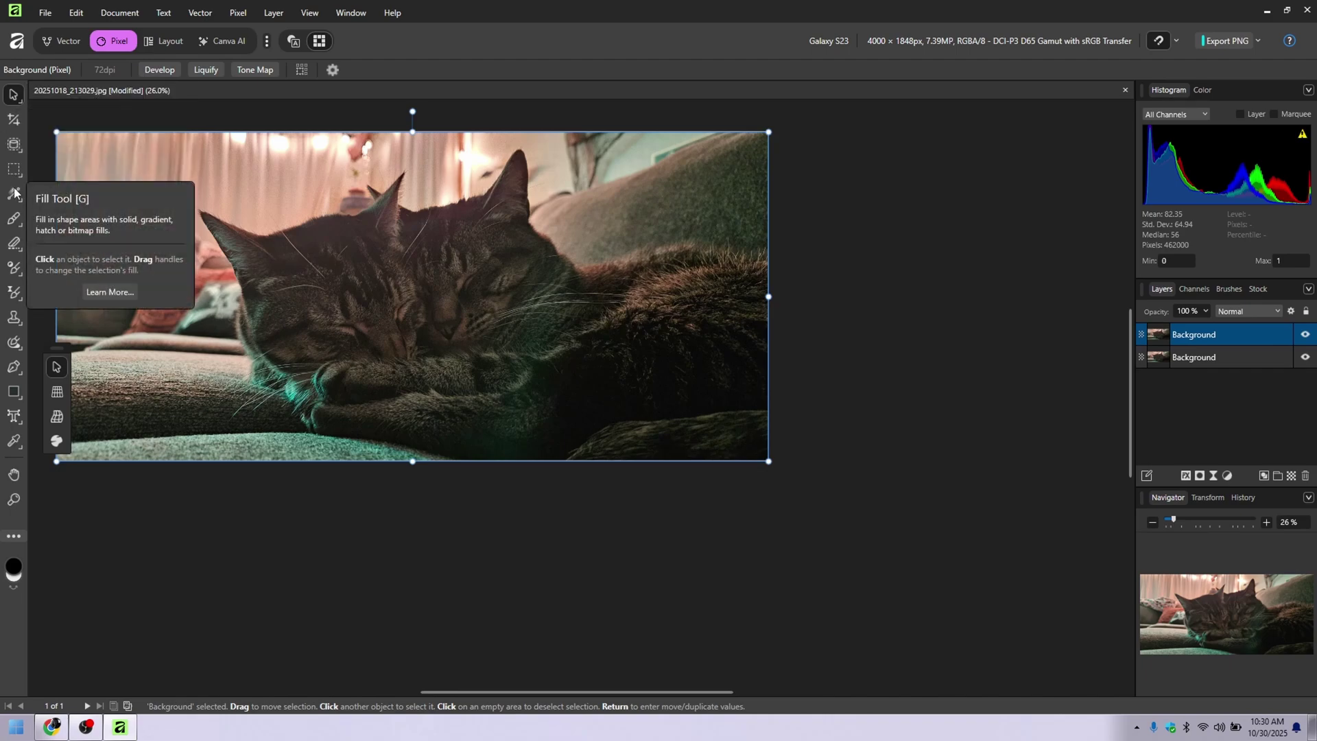
{"action": "mouse_move", "coordinate": [12, 337]}
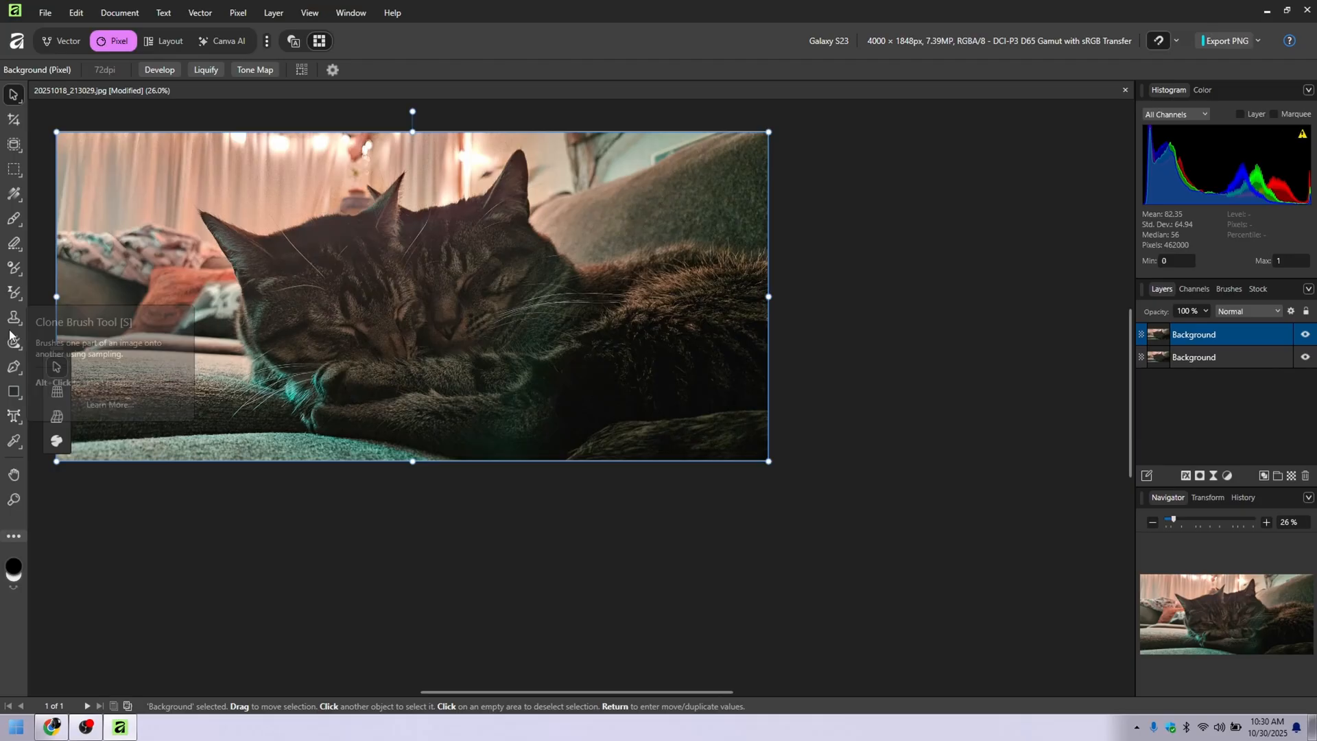
Step: Show Quick Adjustments, raise Exposure to 0.51 and apply Auto Contrast
{"action": "left_click", "coordinate": [350, 13]}
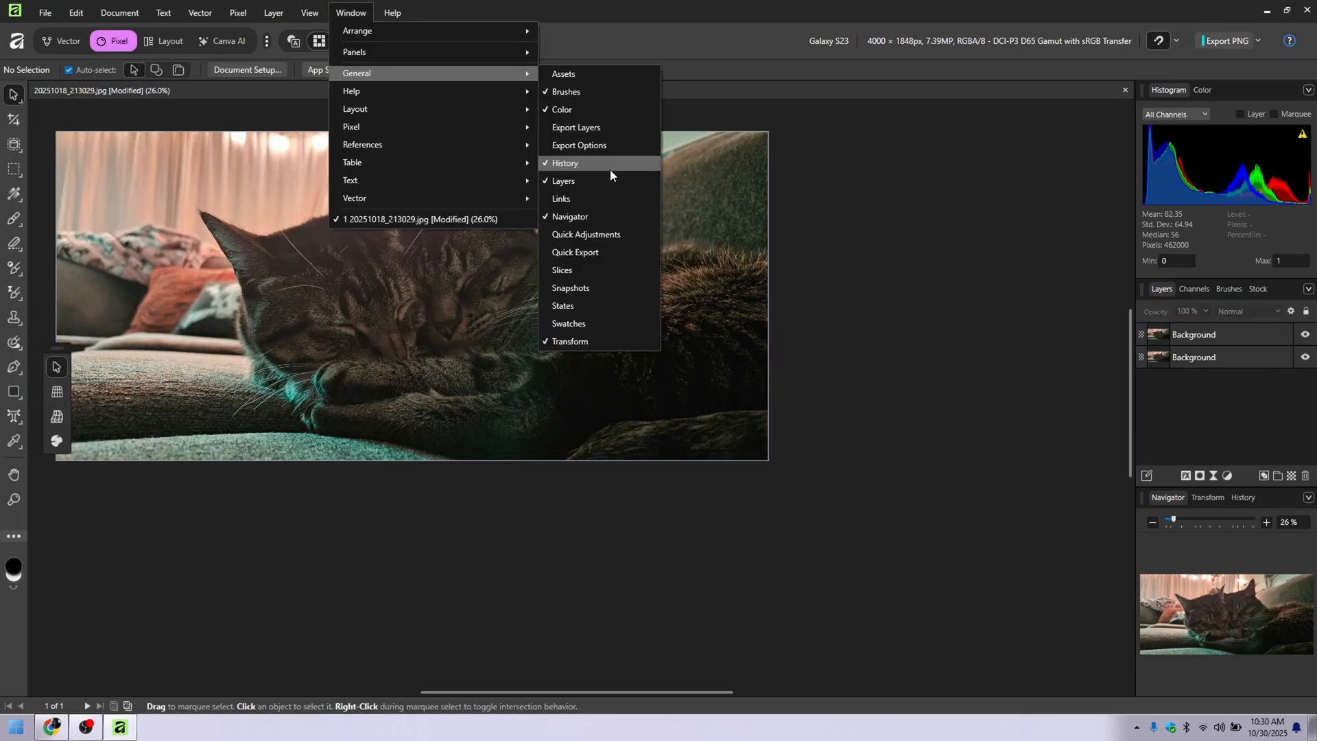
{"action": "left_click", "coordinate": [585, 233]}
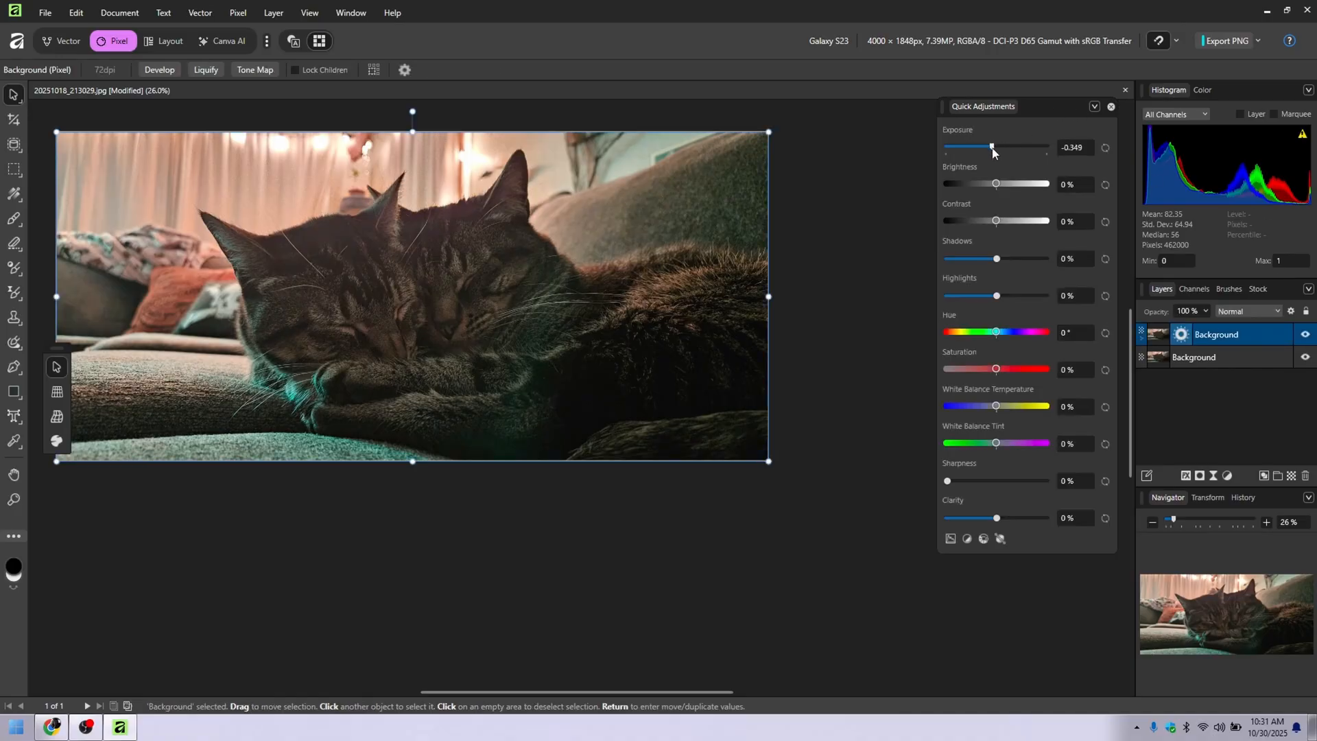
{"action": "left_click_drag", "start_coordinate": [993, 149], "coordinate": [1001, 149]}
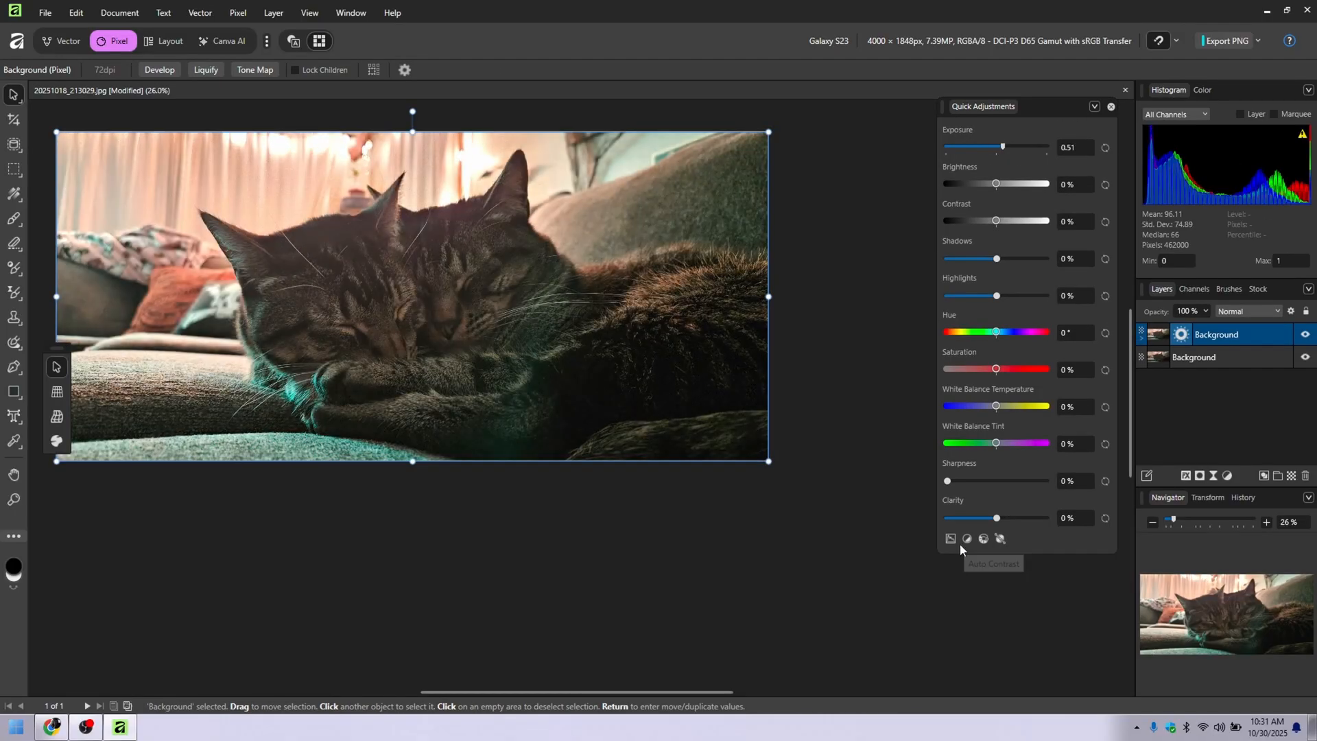
{"action": "left_click", "coordinate": [1094, 107]}
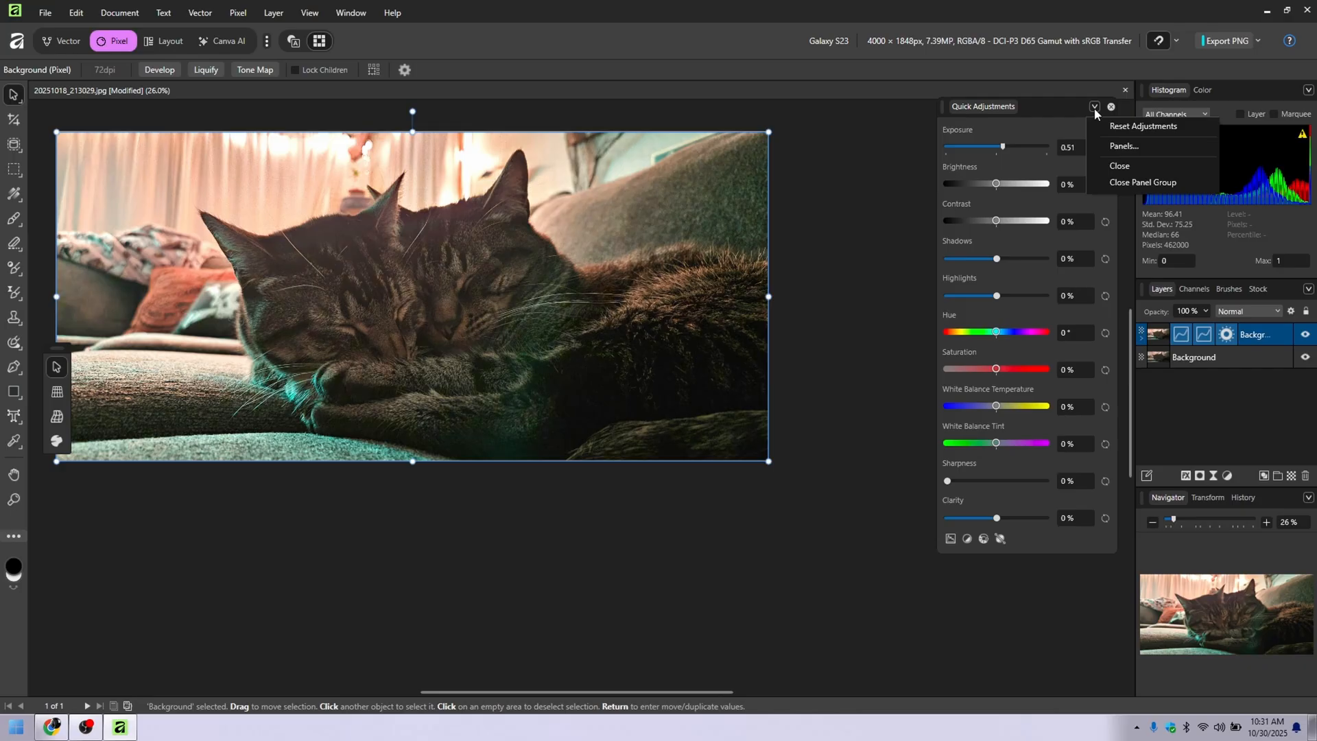
Step: Scroll through the Customise Panels list, close it and land in the Layout workspace
{"action": "left_click", "coordinate": [1124, 145]}
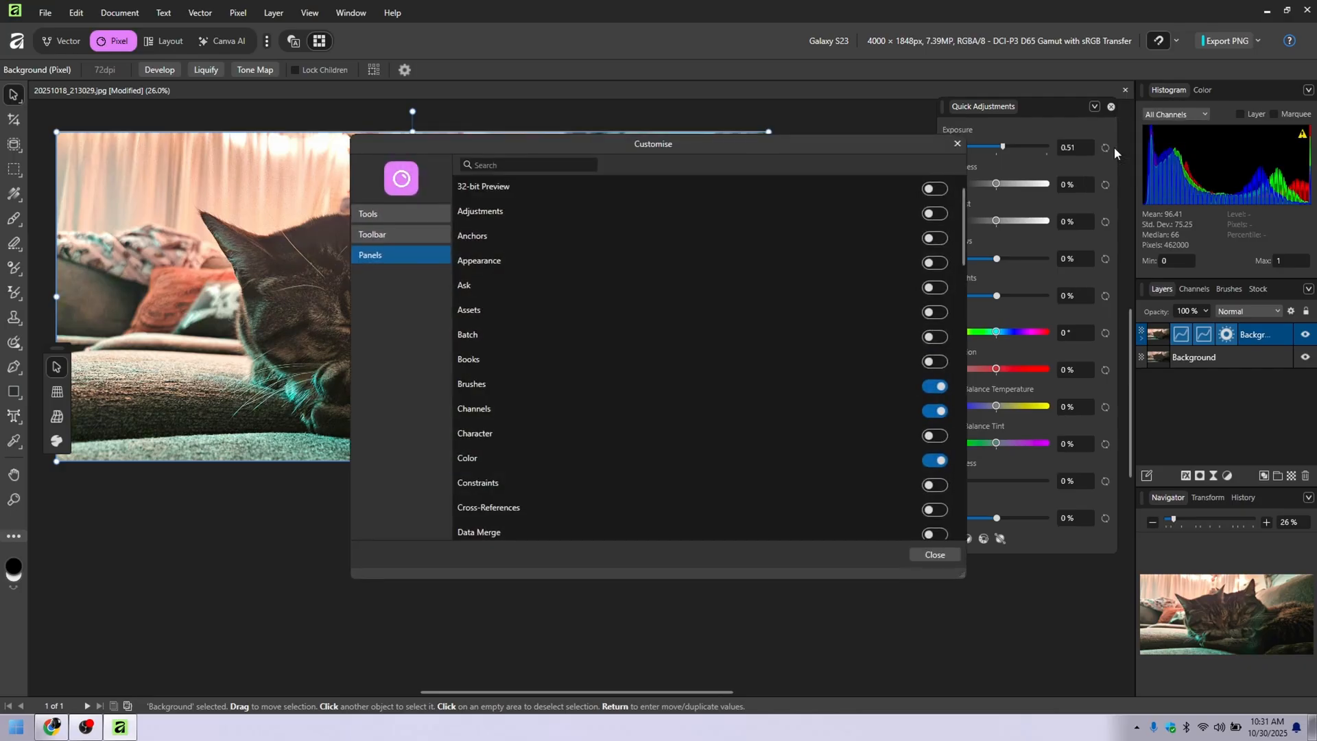
{"action": "scroll", "scroll_direction": "down", "scroll_amount": 3}
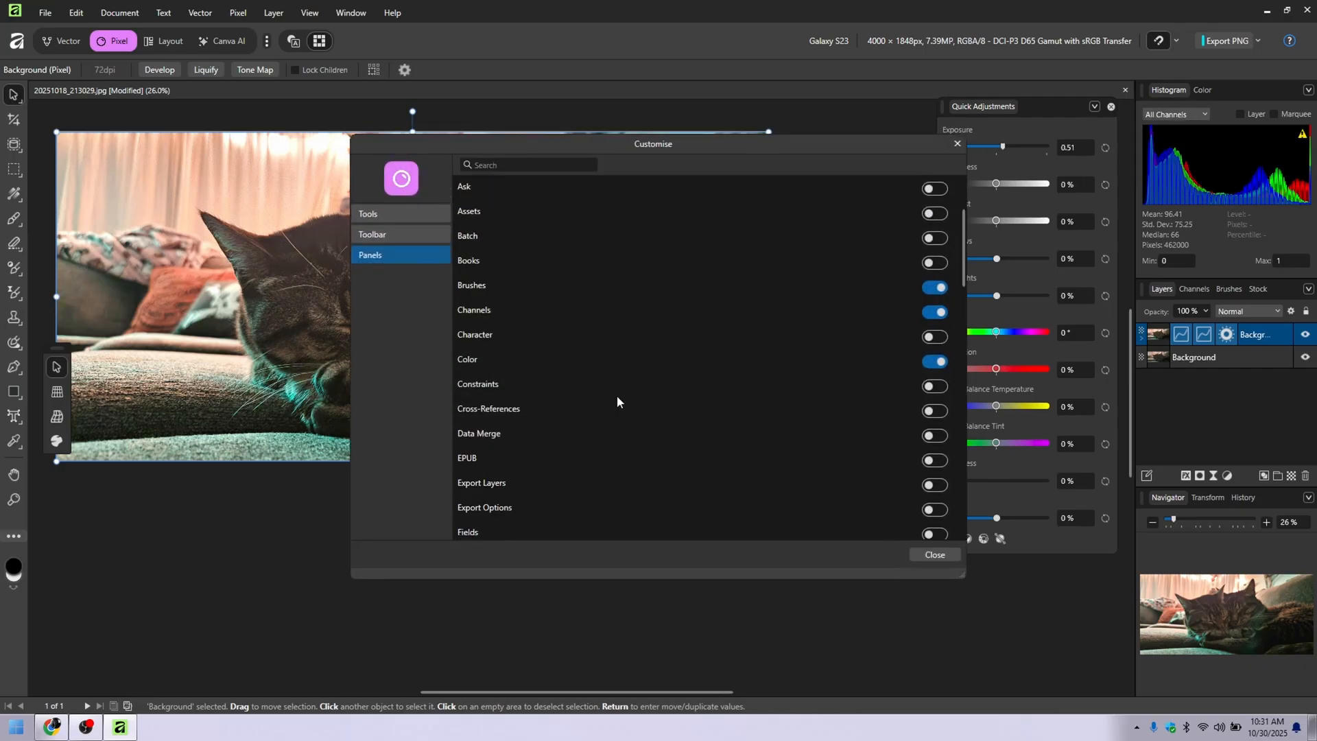
{"action": "mouse_move", "coordinate": [938, 430]}
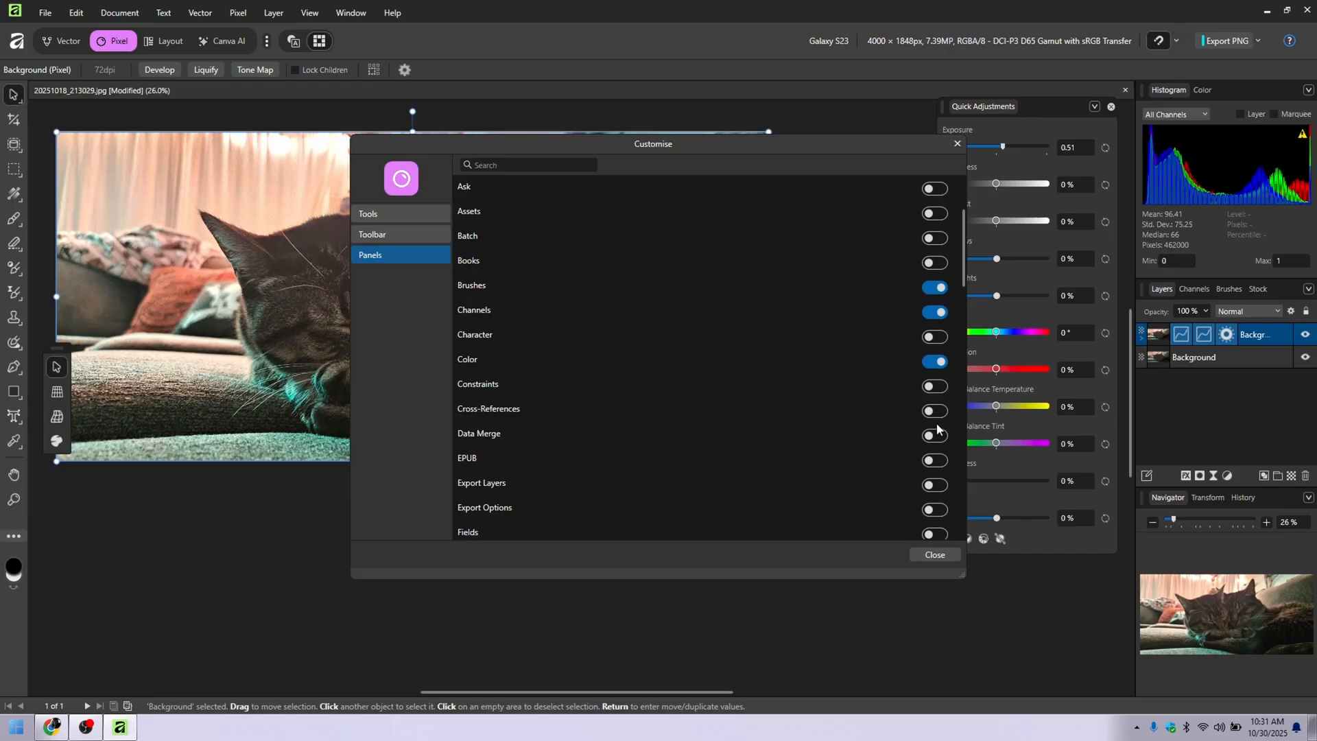
{"action": "scroll", "scroll_direction": "down", "scroll_amount": 3}
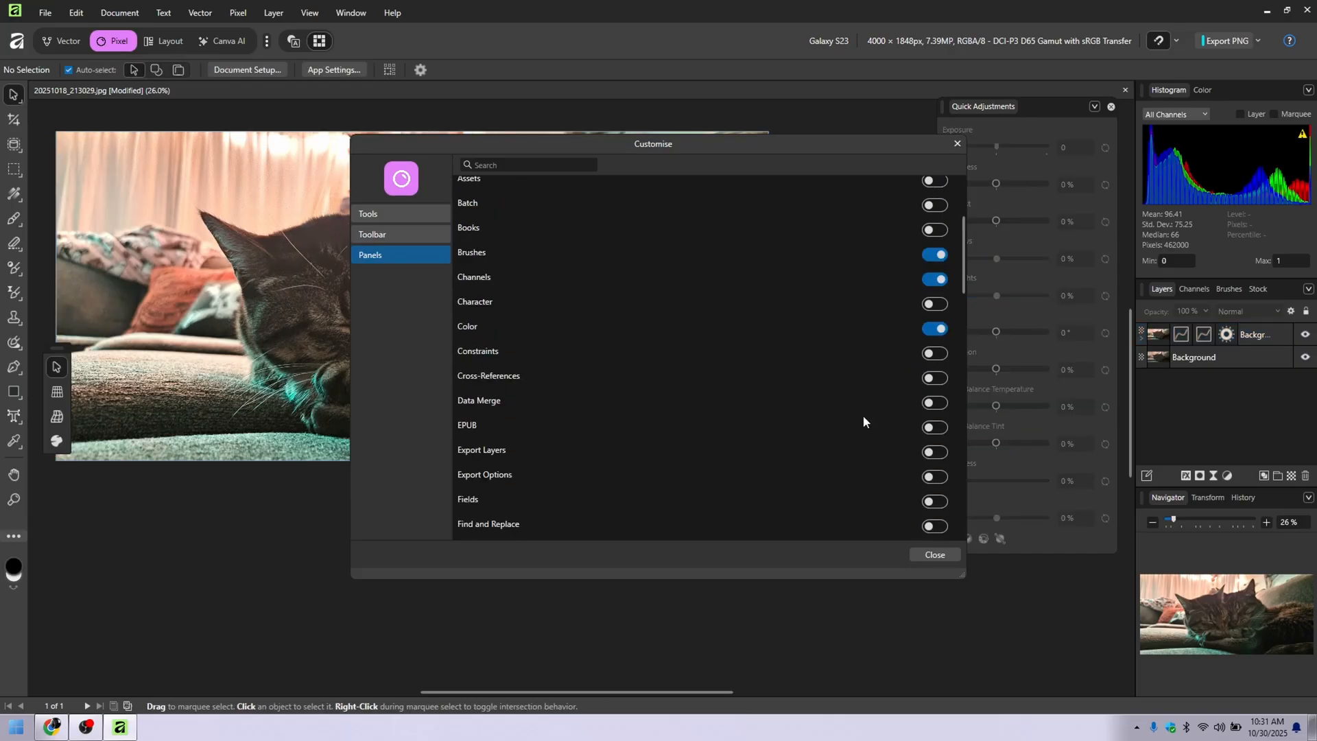
{"action": "scroll", "scroll_direction": "down", "scroll_amount": 3}
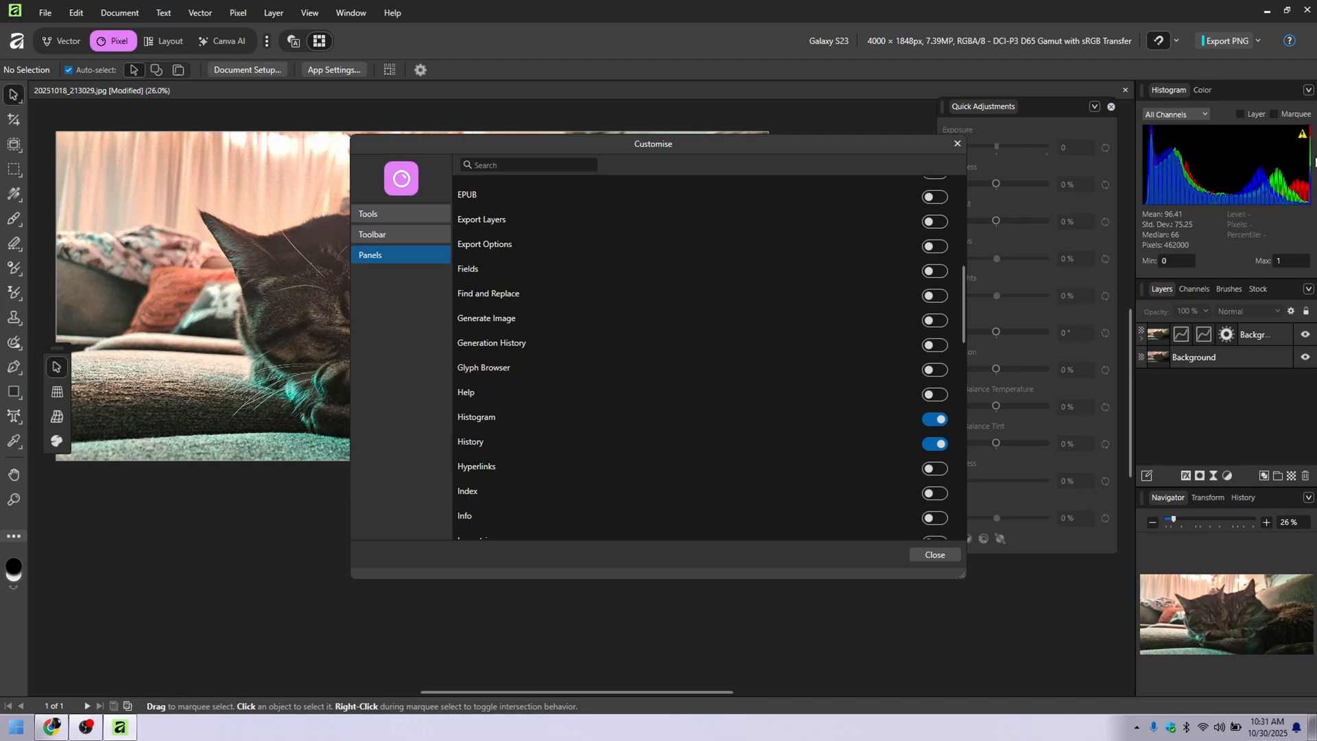
{"action": "left_click", "coordinate": [932, 419]}
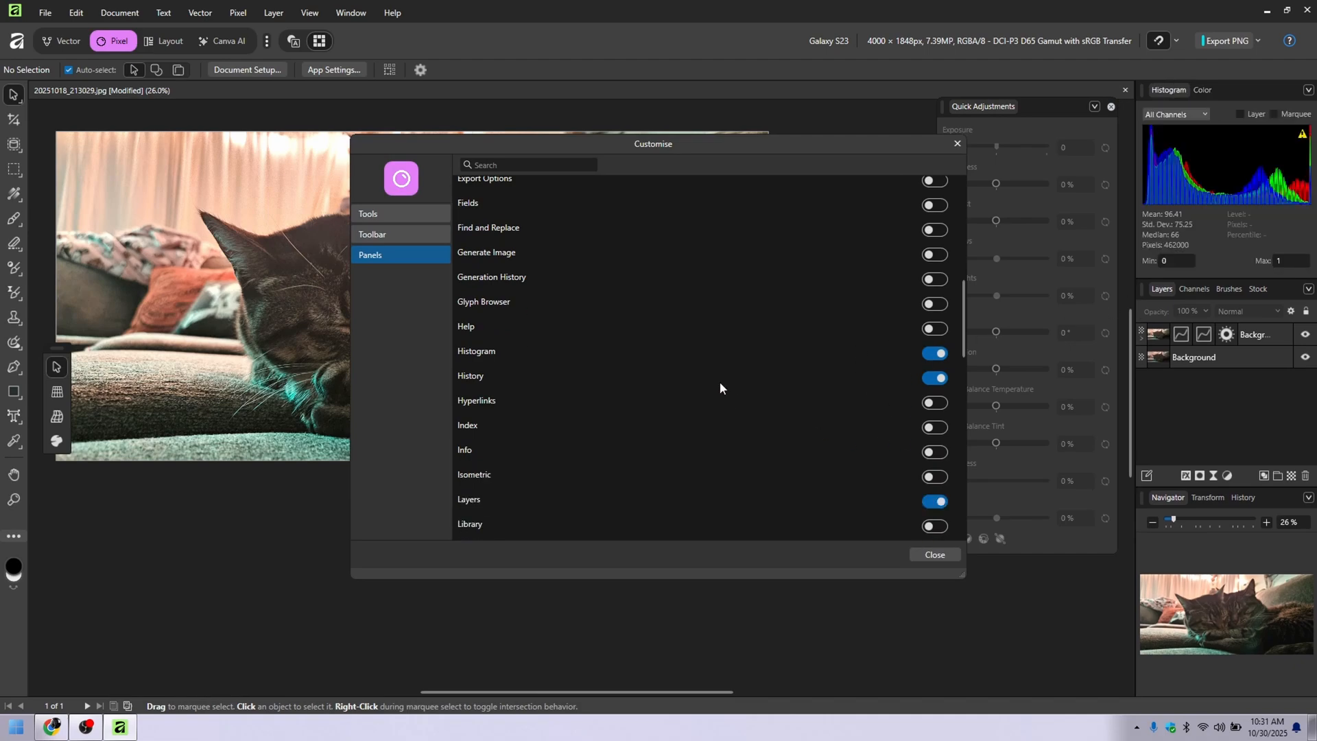
{"action": "scroll", "scroll_direction": "down", "scroll_amount": 3}
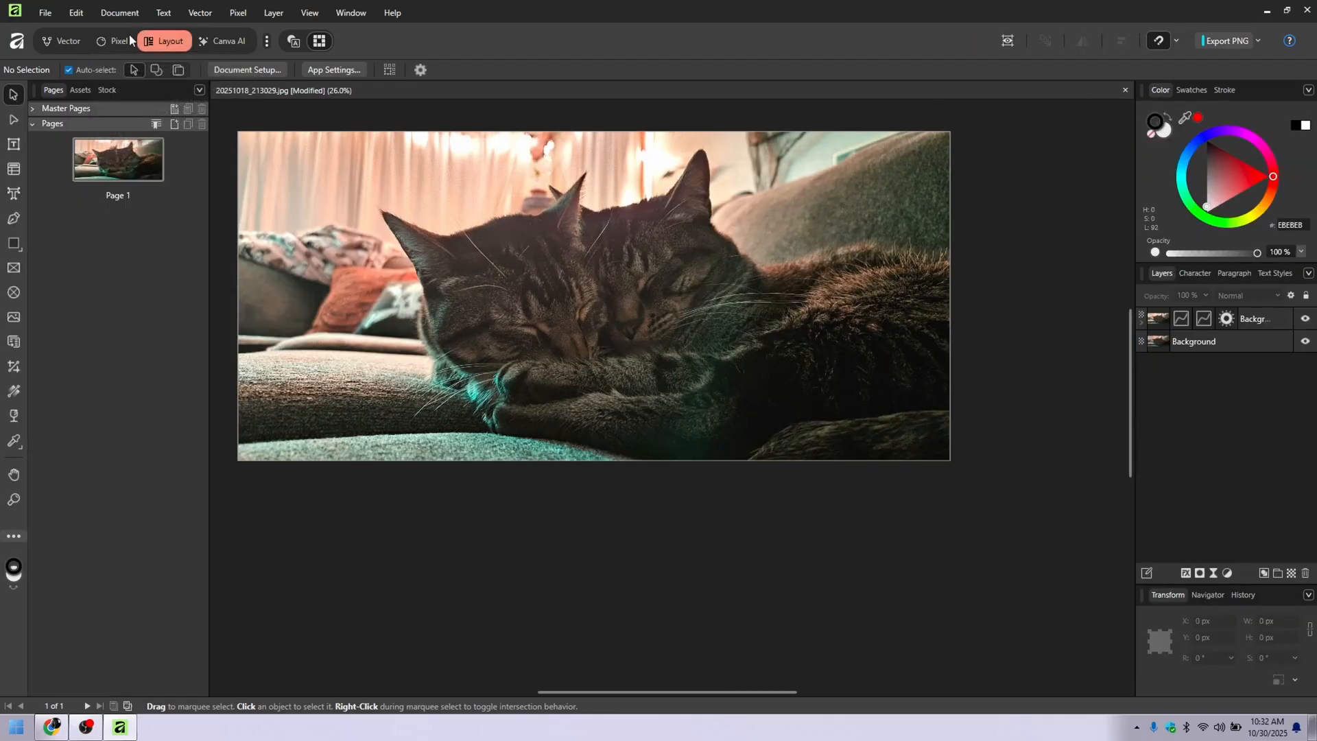
{"action": "left_click", "coordinate": [60, 39]}
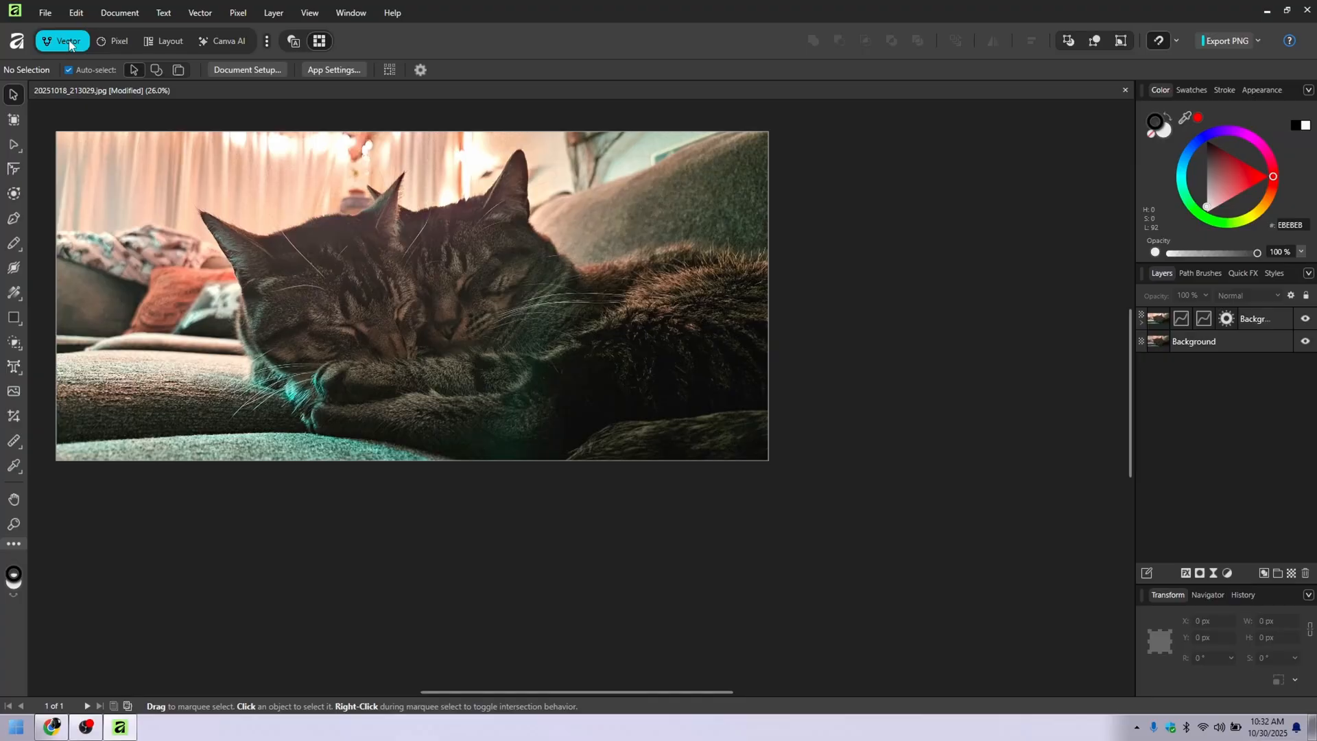
{"action": "mouse_move", "coordinate": [66, 45]}
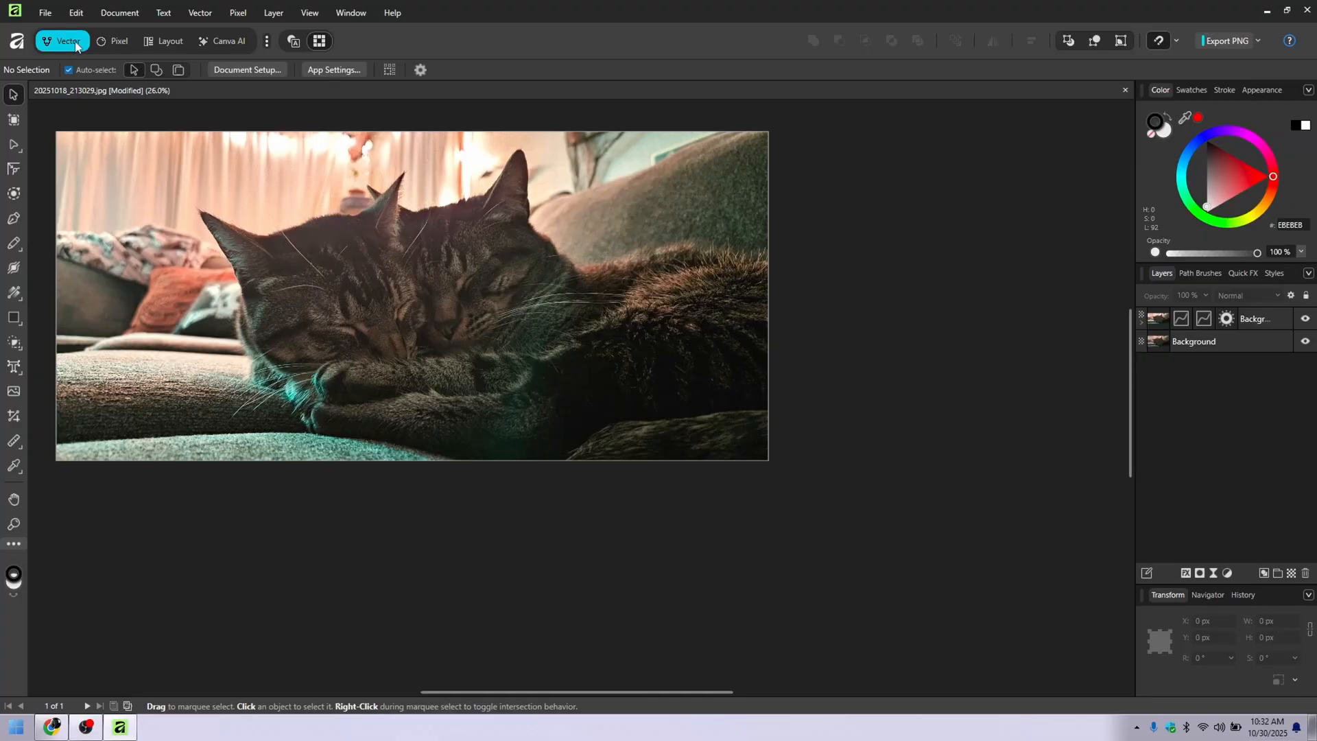
{"action": "left_click", "coordinate": [113, 39]}
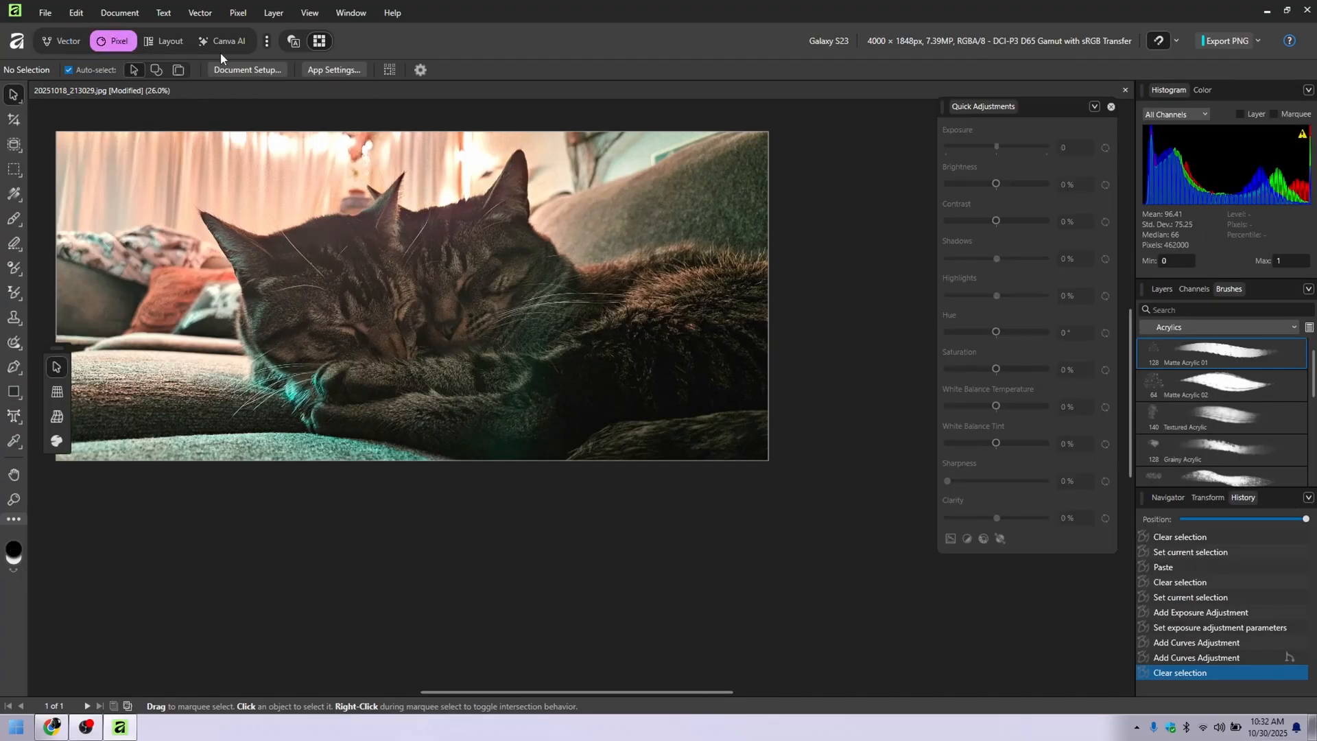
{"action": "left_click", "coordinate": [165, 40]}
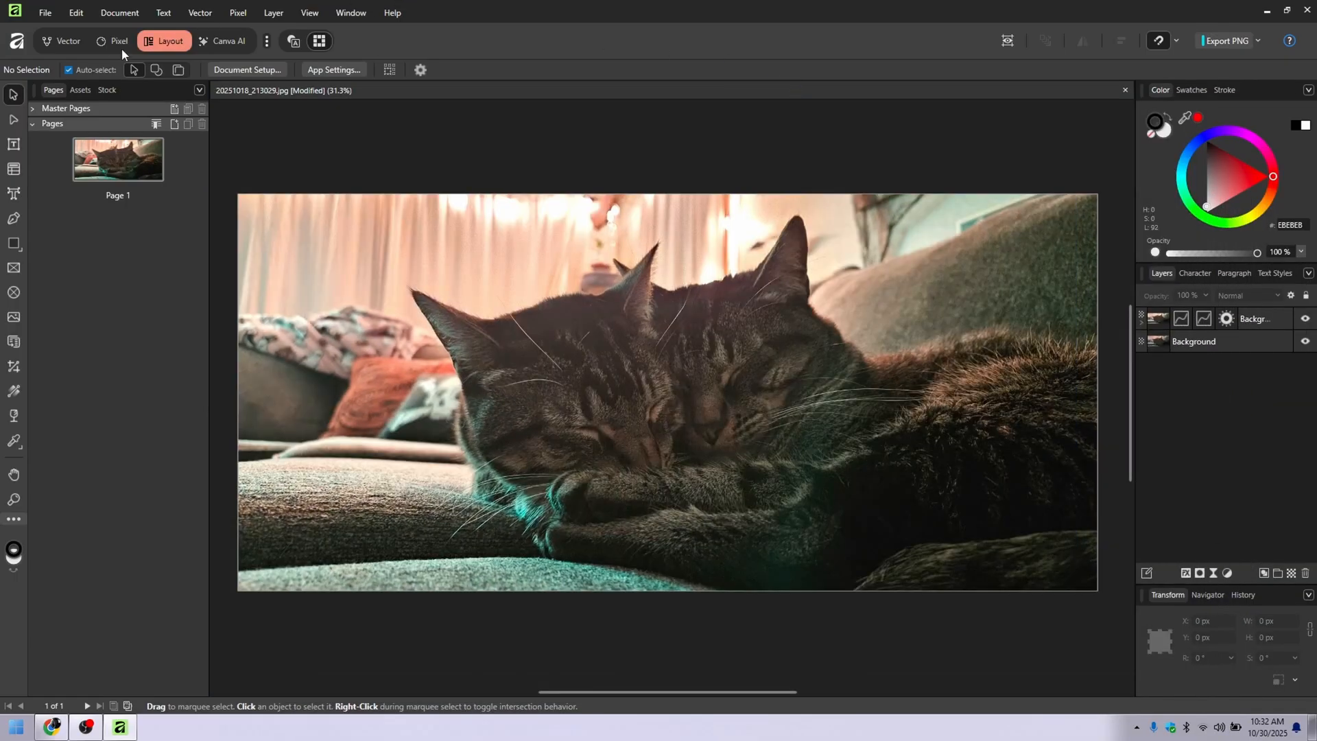
{"action": "left_click", "coordinate": [114, 39]}
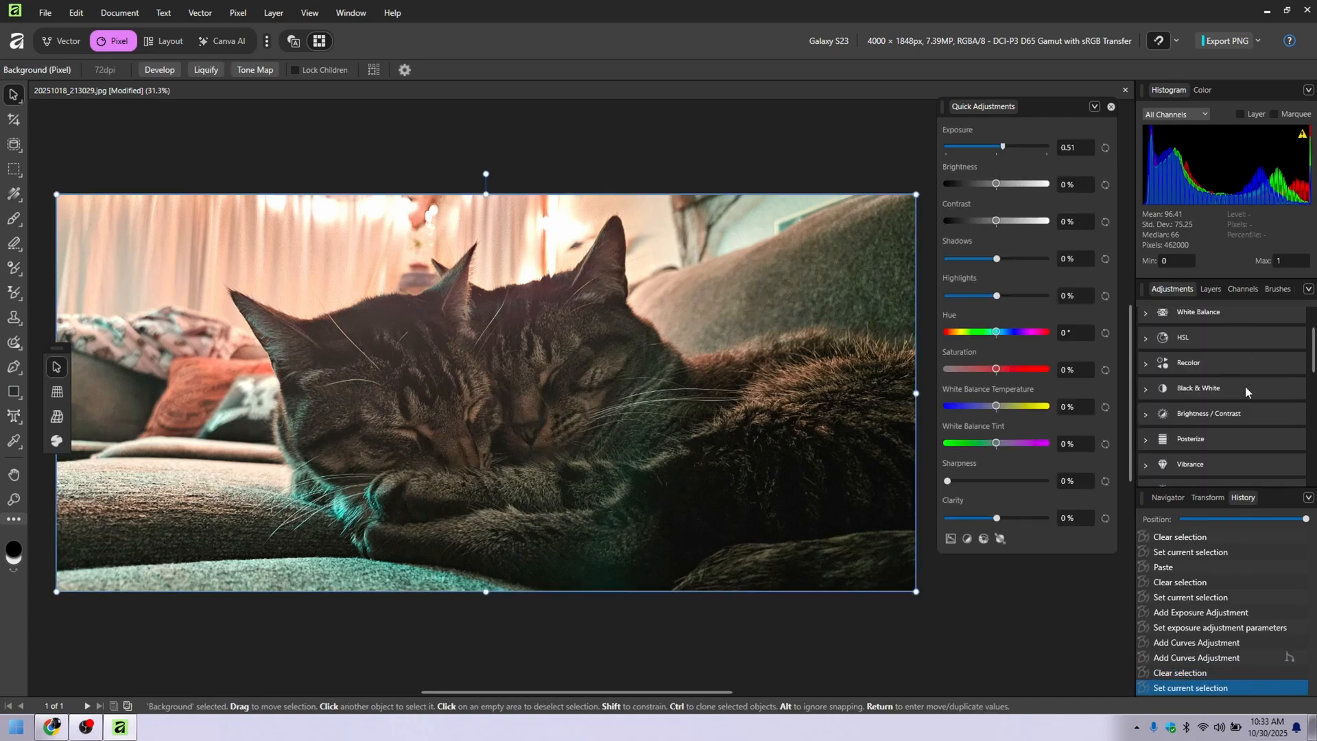
Step: Add a Selective Color adjustment and settle Whites black at 26%
{"action": "scroll", "scroll_direction": "down", "scroll_amount": 3}
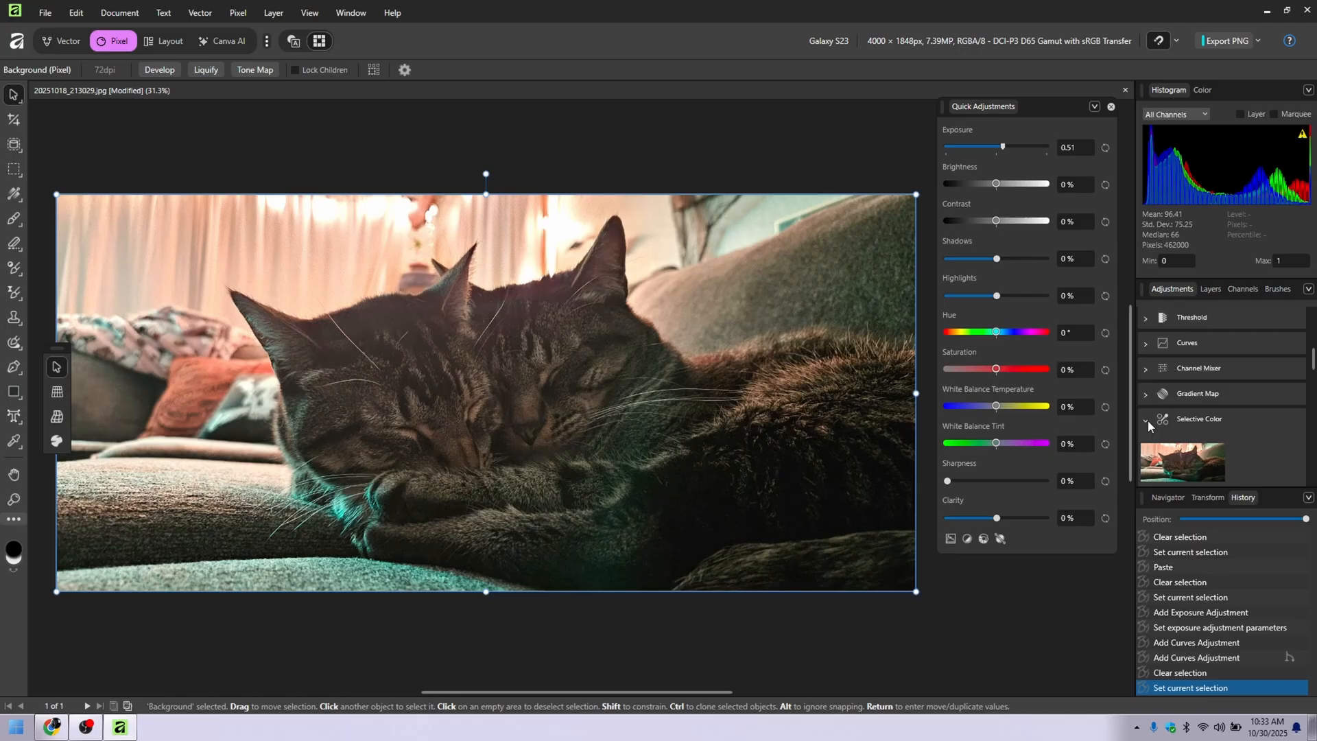
{"action": "left_click", "coordinate": [1199, 419]}
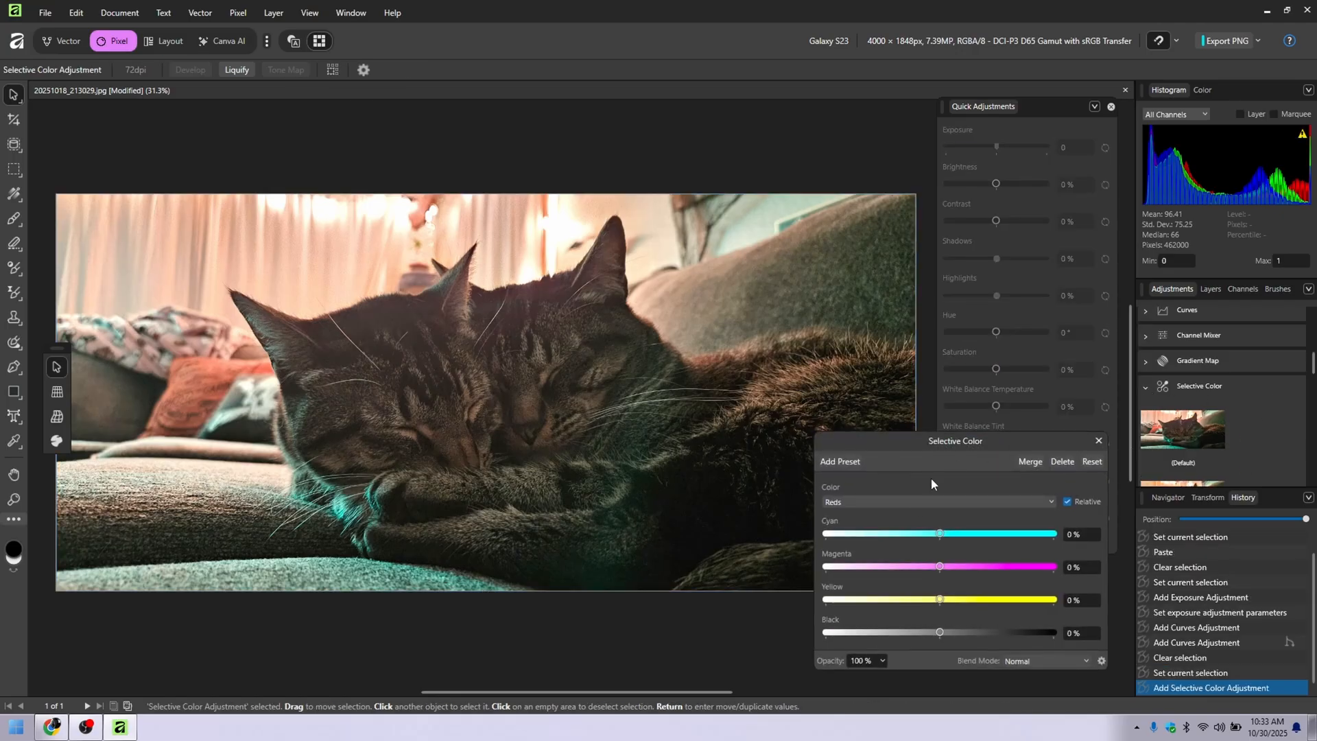
{"action": "left_click_drag", "start_coordinate": [954, 440], "coordinate": [896, 301]}
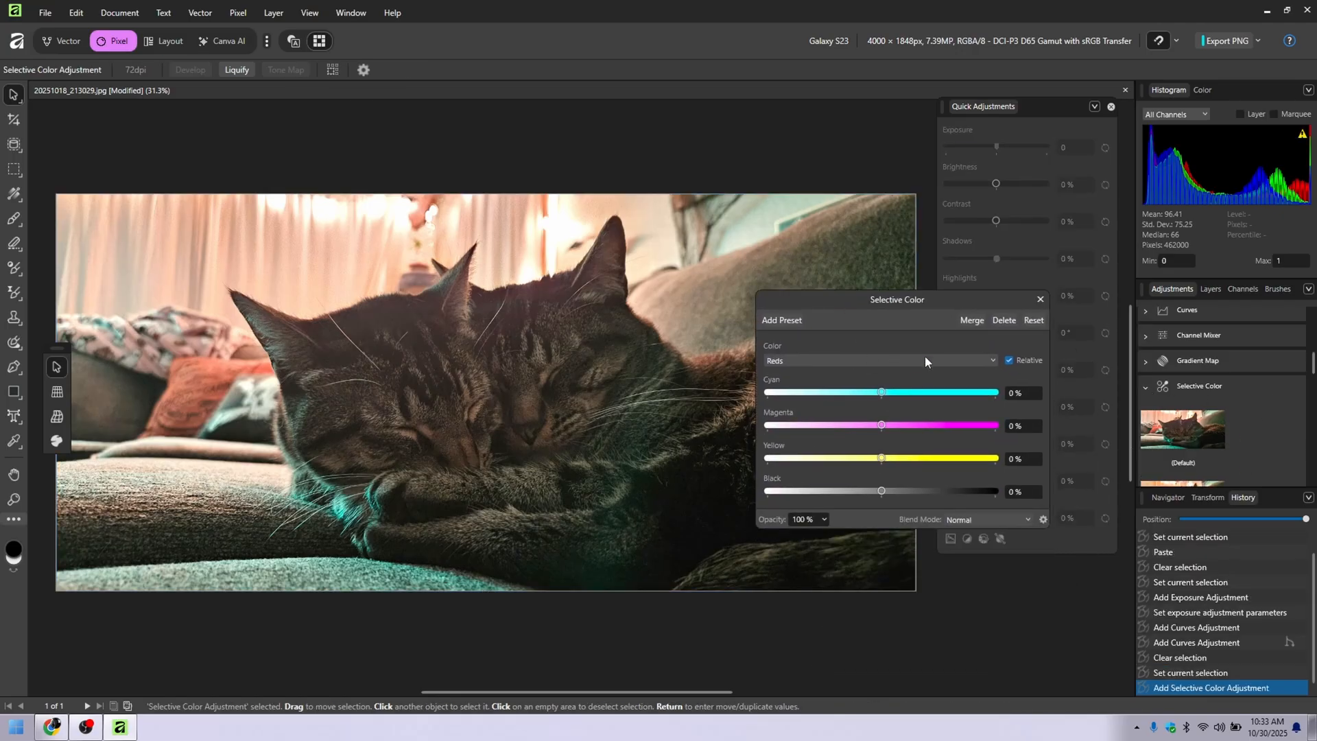
{"action": "left_click", "coordinate": [879, 359]}
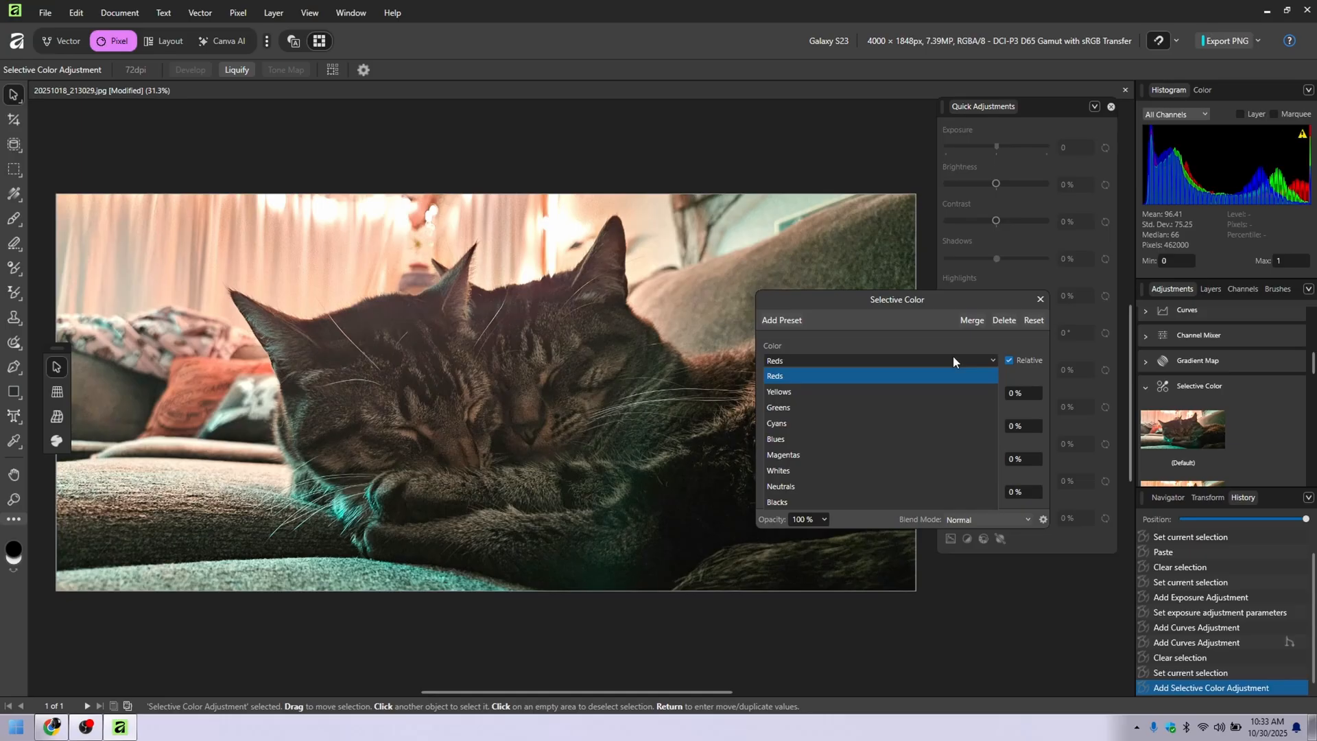
{"action": "mouse_move", "coordinate": [862, 474]}
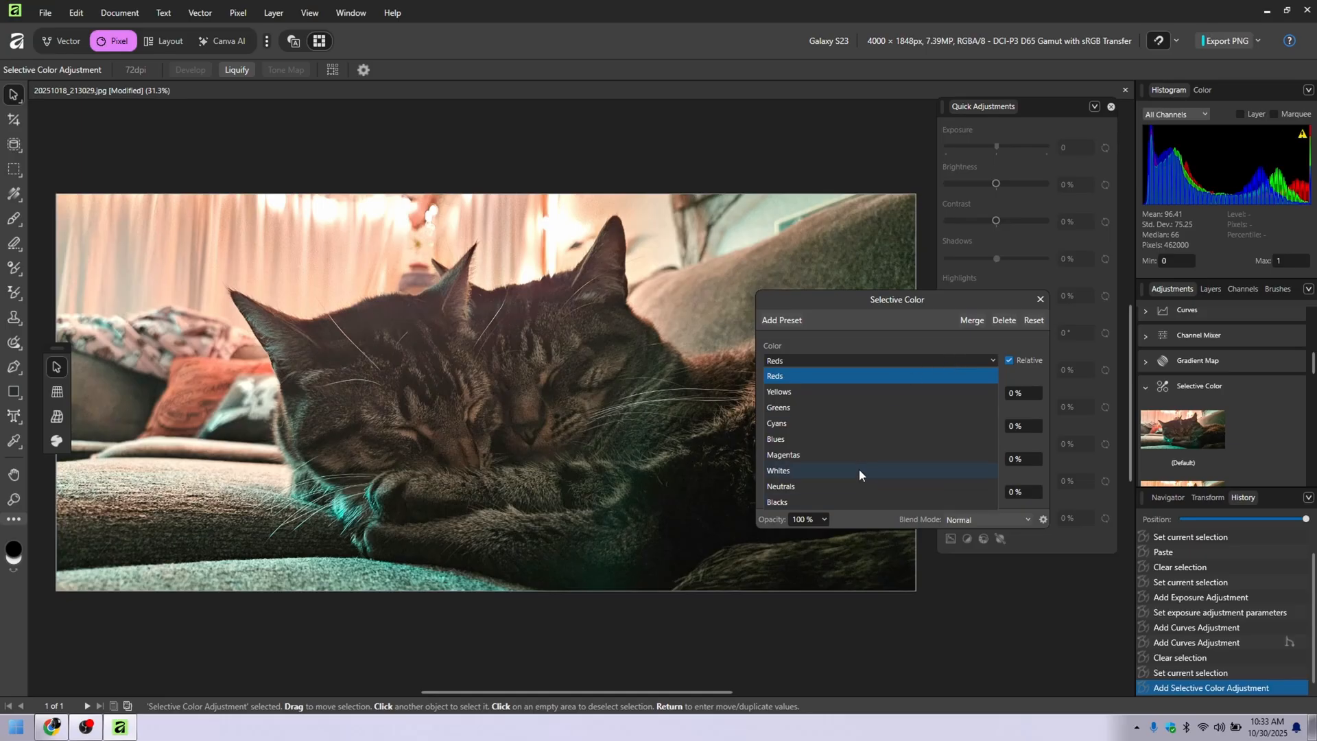
{"action": "left_click", "coordinate": [778, 470]}
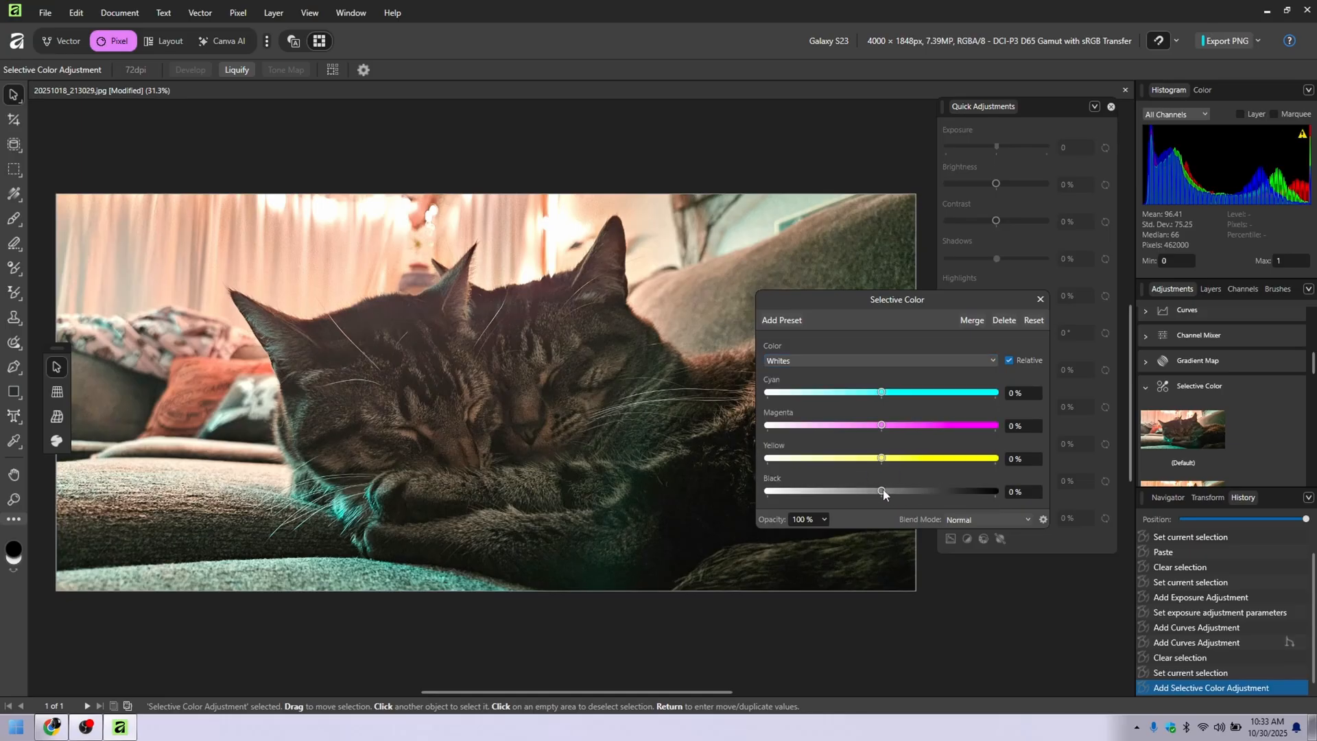
{"action": "left_click_drag", "start_coordinate": [882, 491], "coordinate": [794, 491]}
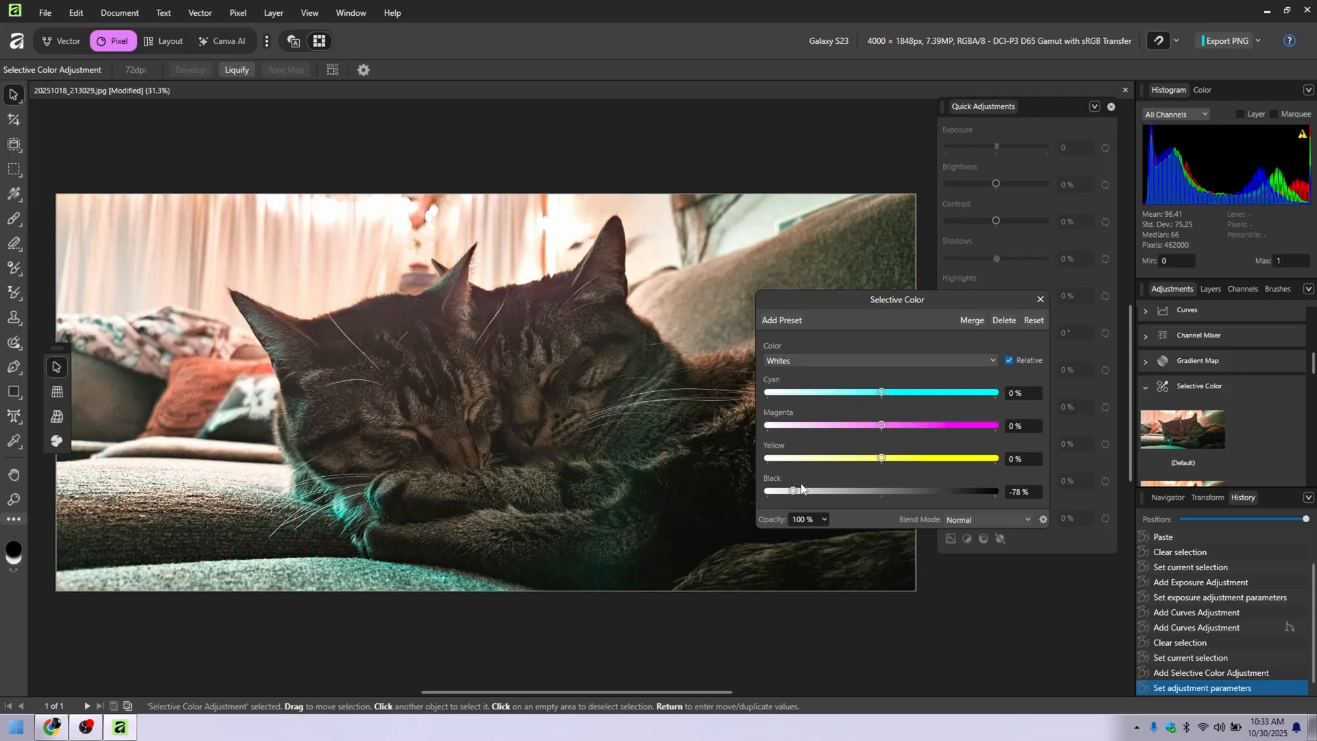
{"action": "left_click_drag", "start_coordinate": [791, 491], "coordinate": [996, 491]}
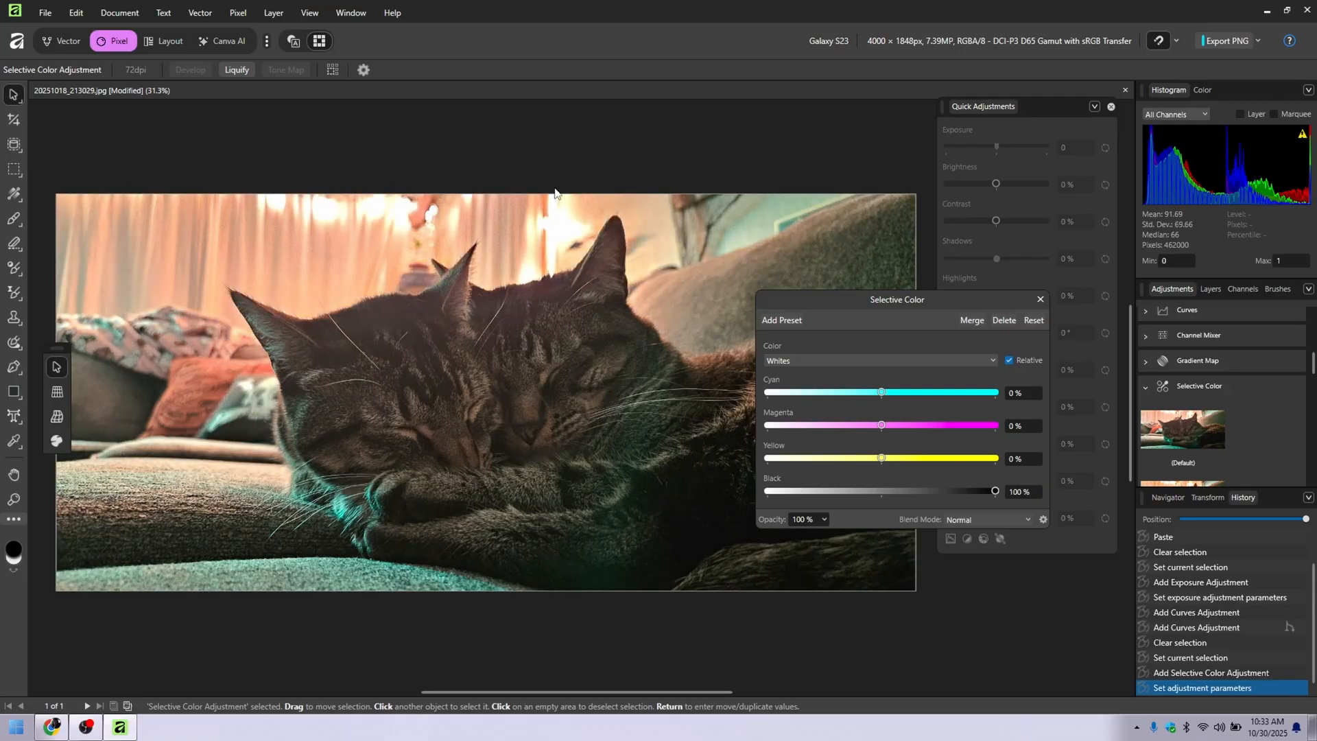
{"action": "left_click_drag", "start_coordinate": [994, 491], "coordinate": [910, 491]}
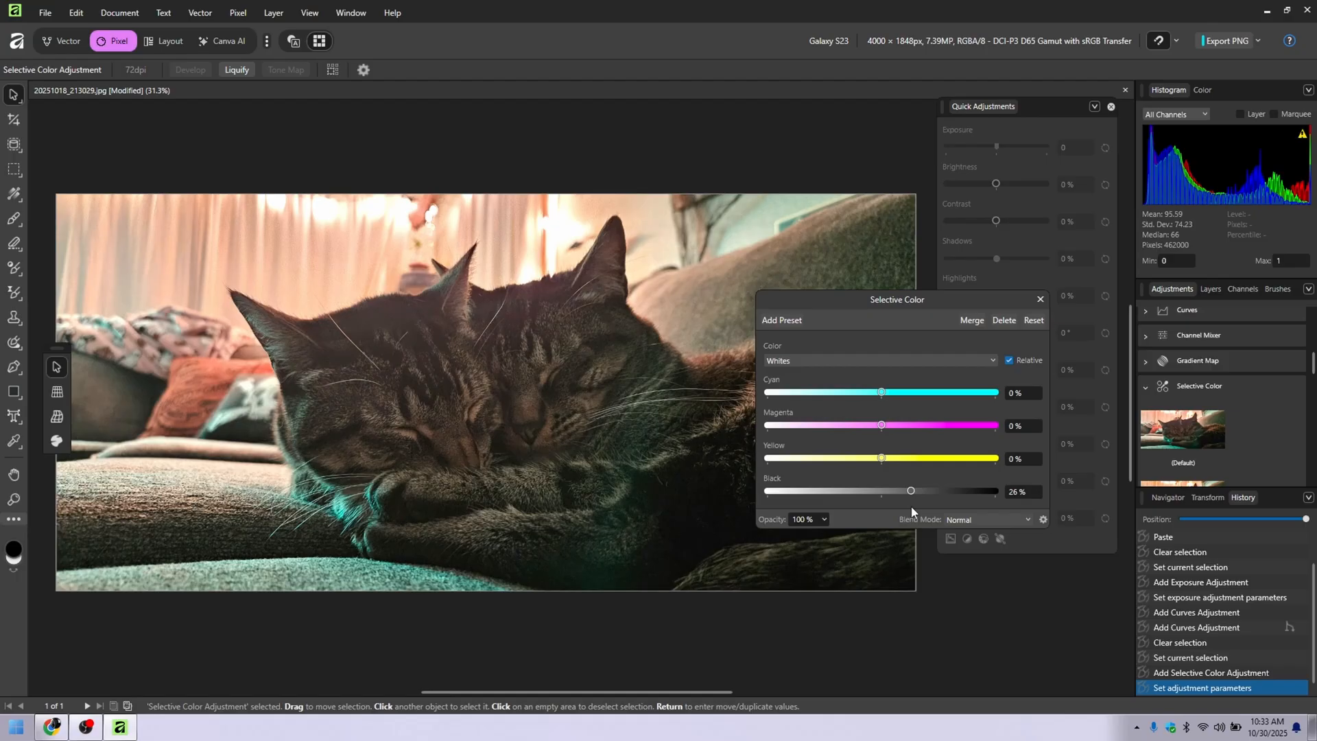
Step: Set Blacks black to 8% and Neutrals black to -18%, then close the dialog
{"action": "left_click", "coordinate": [880, 359]}
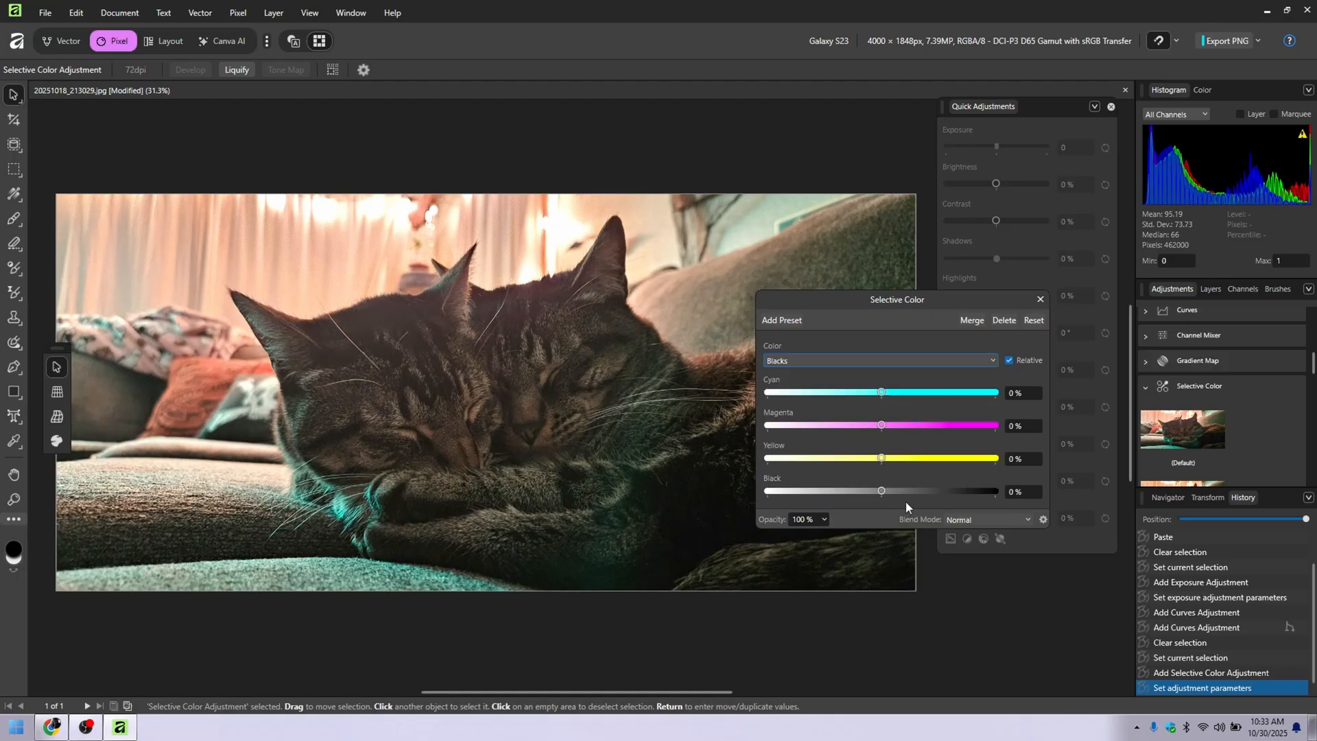
{"action": "left_click_drag", "start_coordinate": [880, 489], "coordinate": [897, 490]}
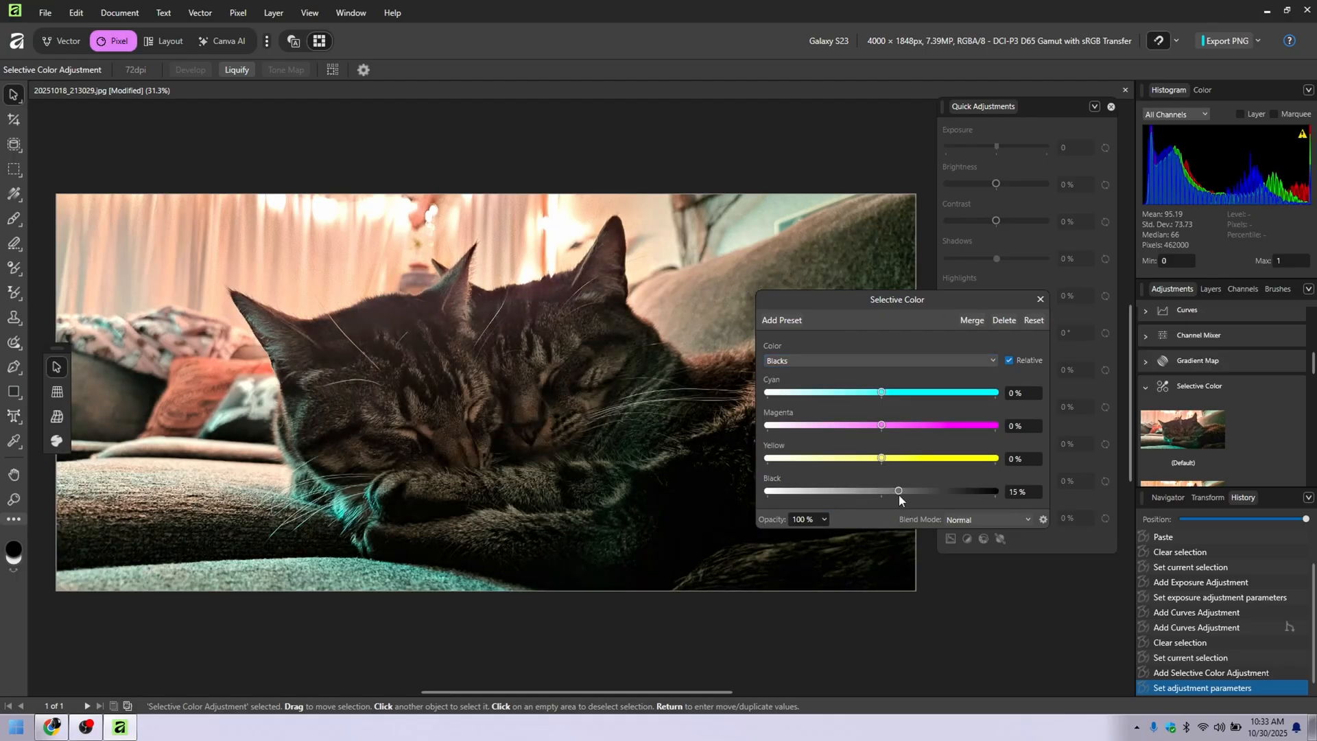
{"action": "left_click", "coordinate": [880, 360]}
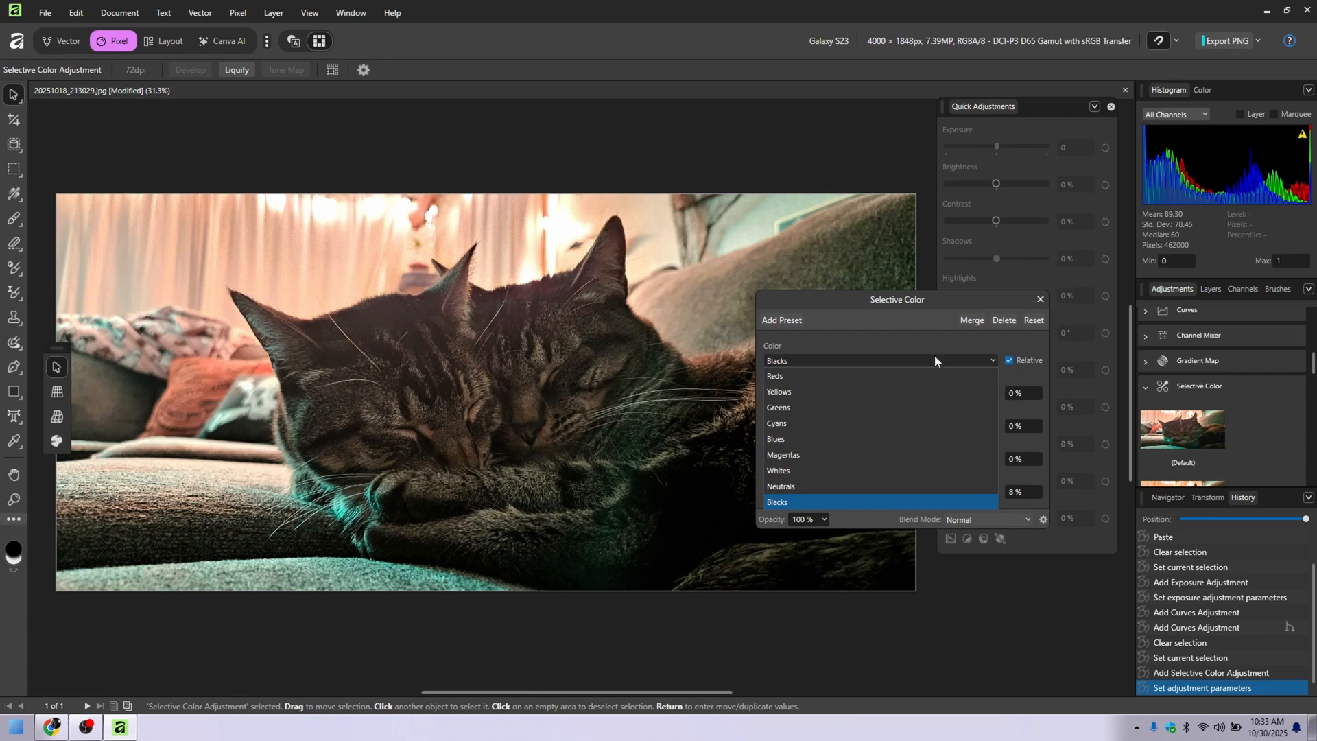
{"action": "left_click", "coordinate": [781, 486]}
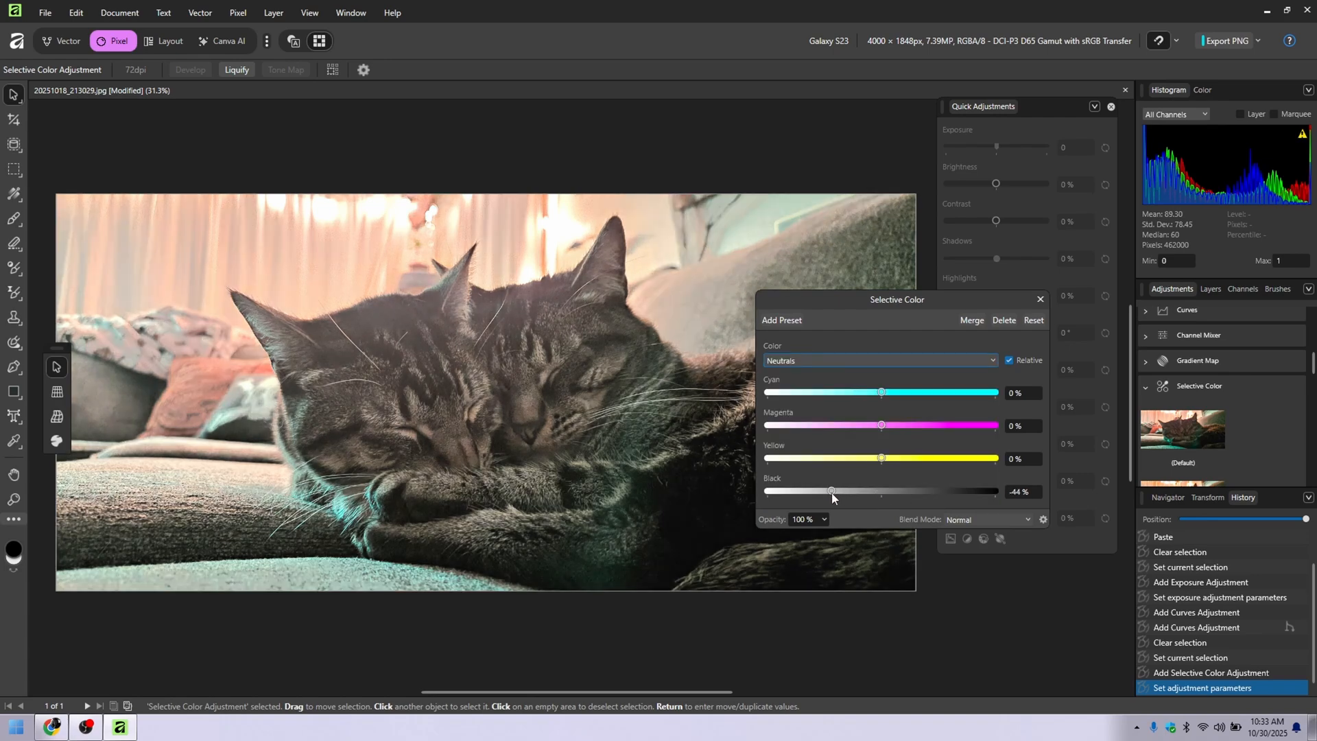
{"action": "left_click_drag", "start_coordinate": [832, 492], "coordinate": [860, 491]}
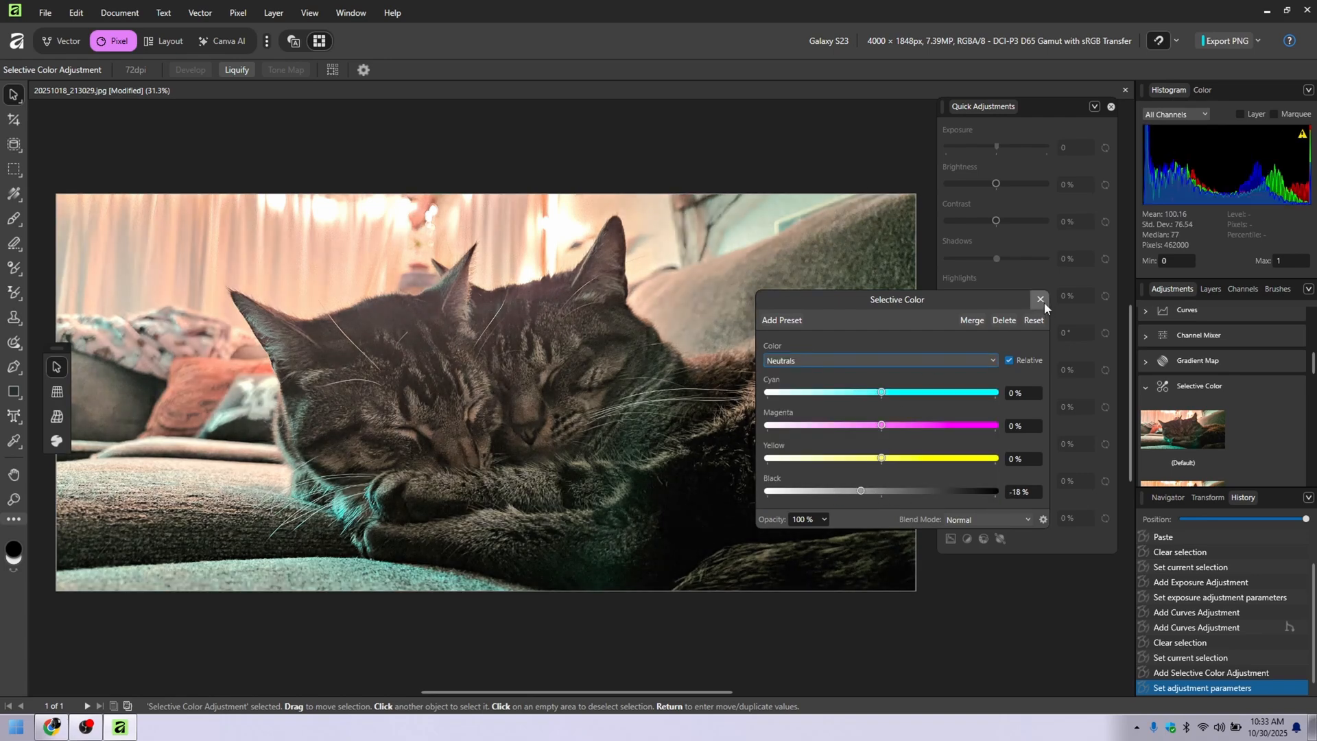
{"action": "left_click", "coordinate": [1040, 299]}
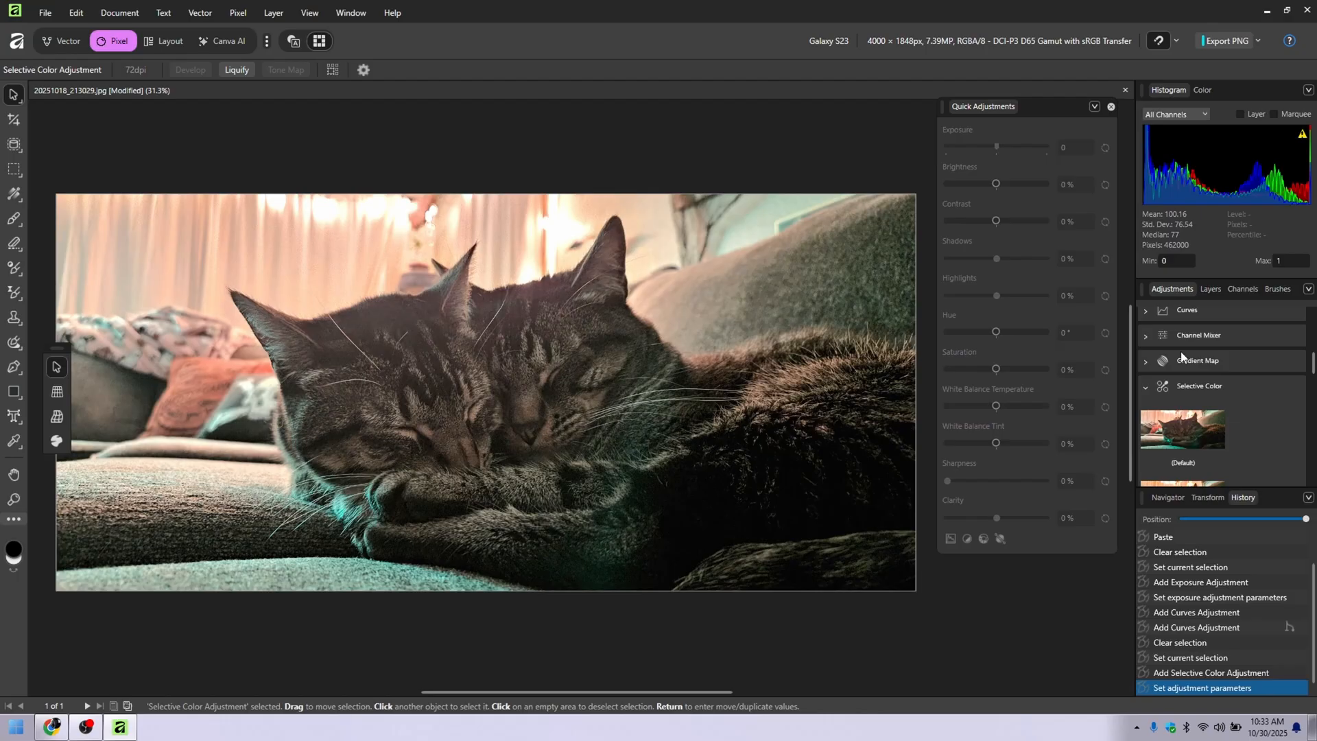
{"action": "mouse_move", "coordinate": [899, 241]}
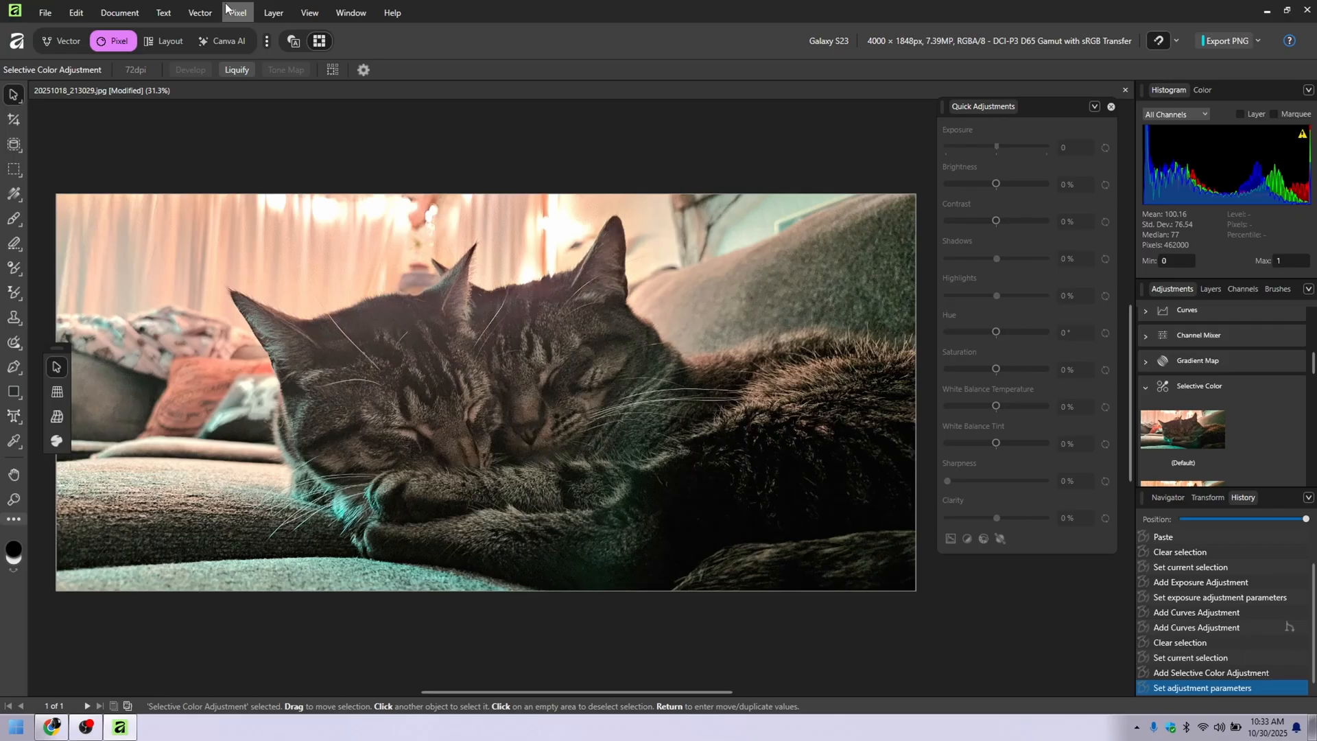
{"action": "mouse_move", "coordinate": [219, 43]}
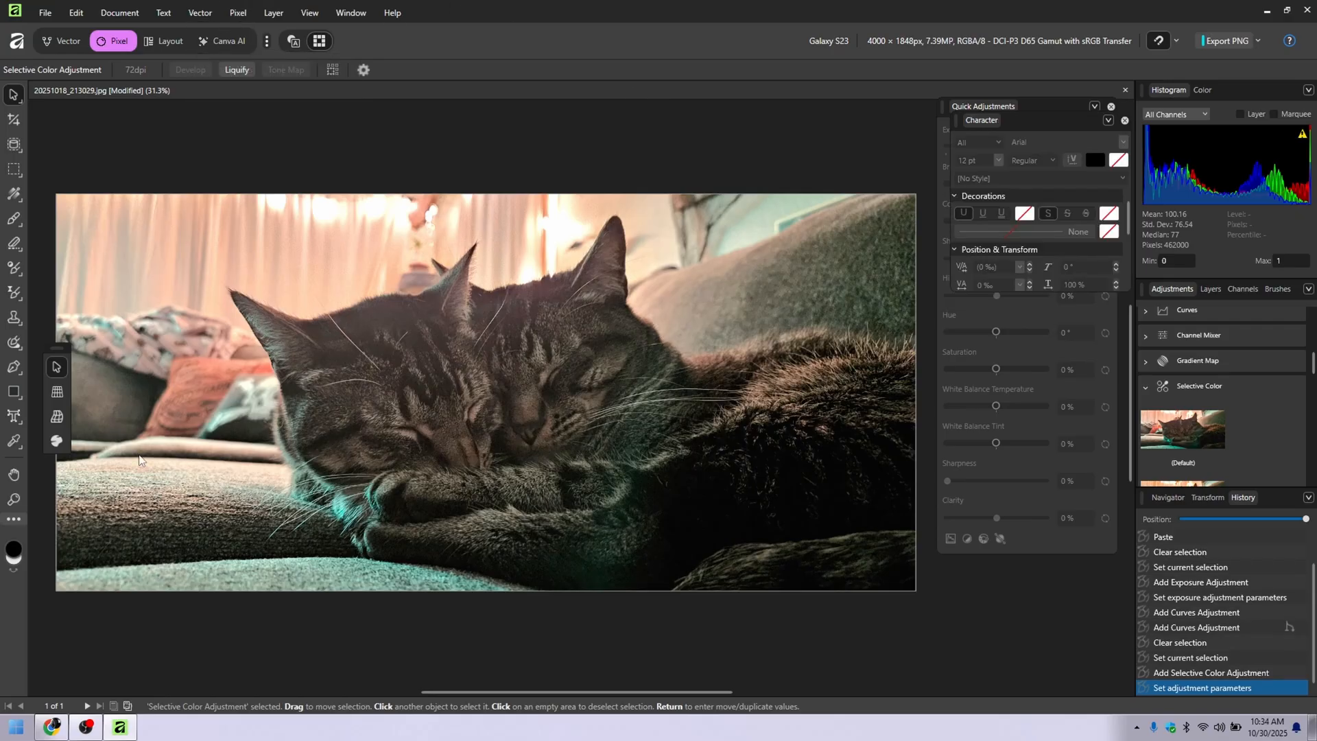
Step: Add black Arial text 'cats' and enlarge it across the cat's head
{"action": "left_click", "coordinate": [14, 414]}
{"action": "type", "text": "cats"}
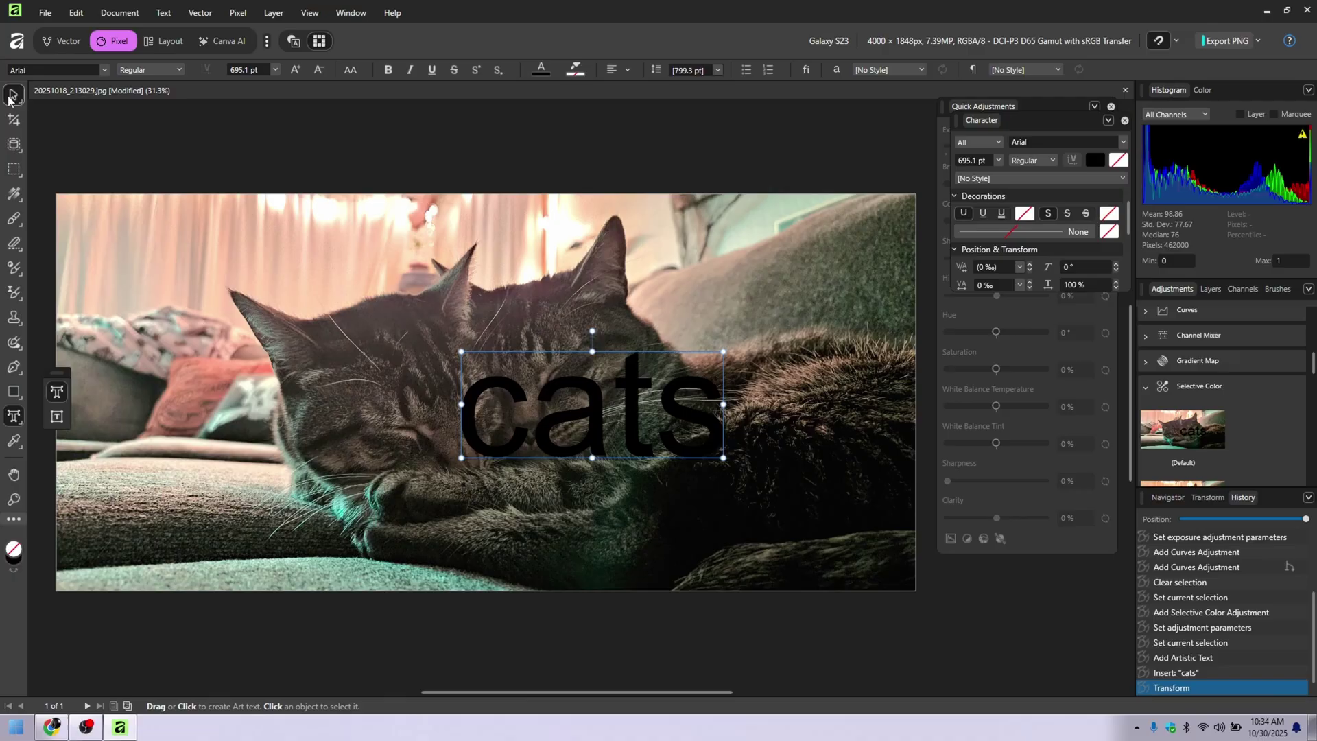
{"action": "left_click_drag", "start_coordinate": [592, 404], "coordinate": [395, 319]}
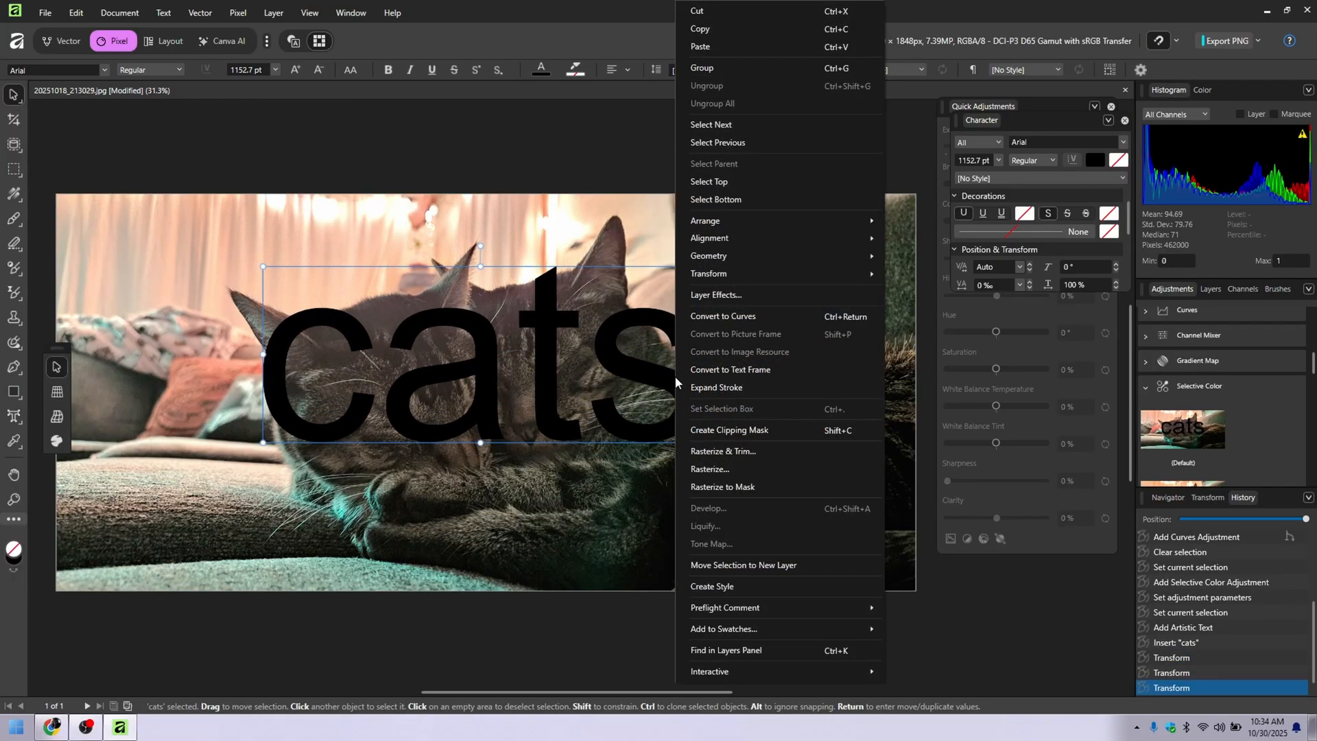
Step: Rasterize the cats text, switch to Vector, then open the Affinity download page in Chrome
{"action": "left_click", "coordinate": [711, 469]}
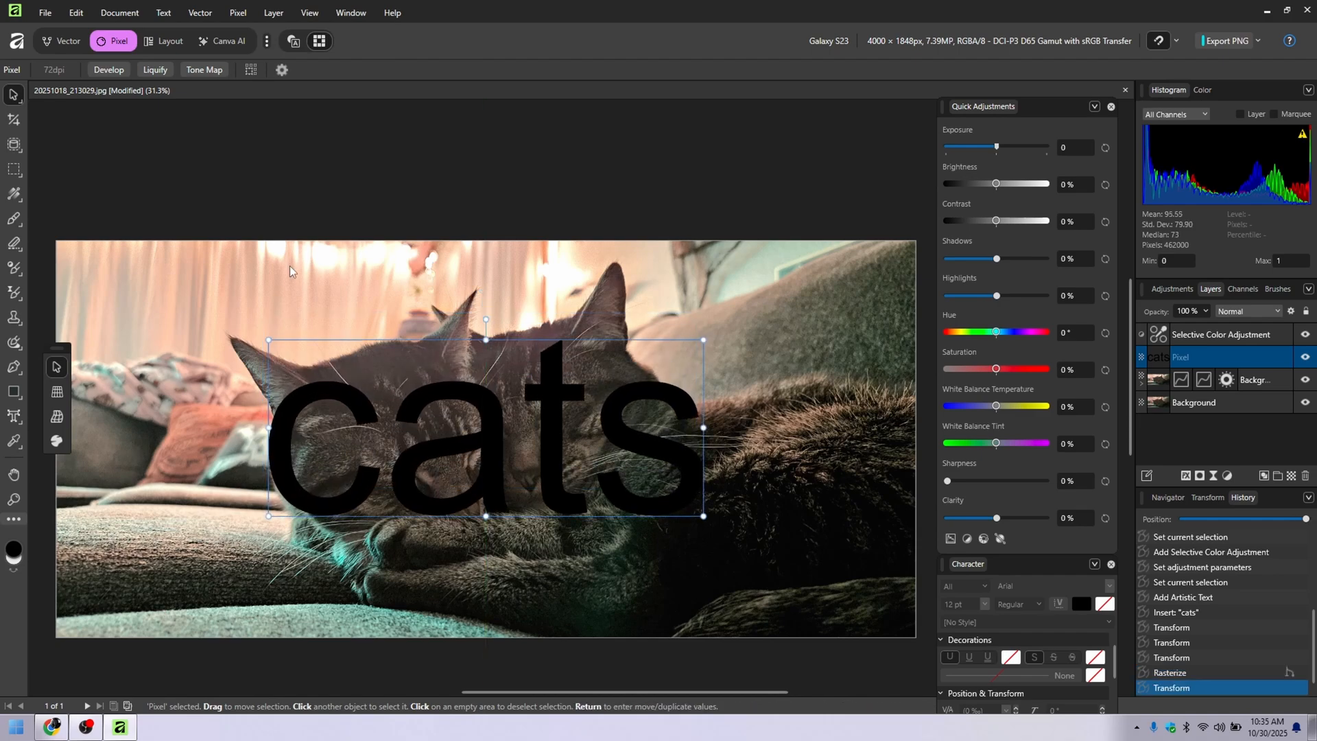
{"action": "mouse_move", "coordinate": [63, 49]}
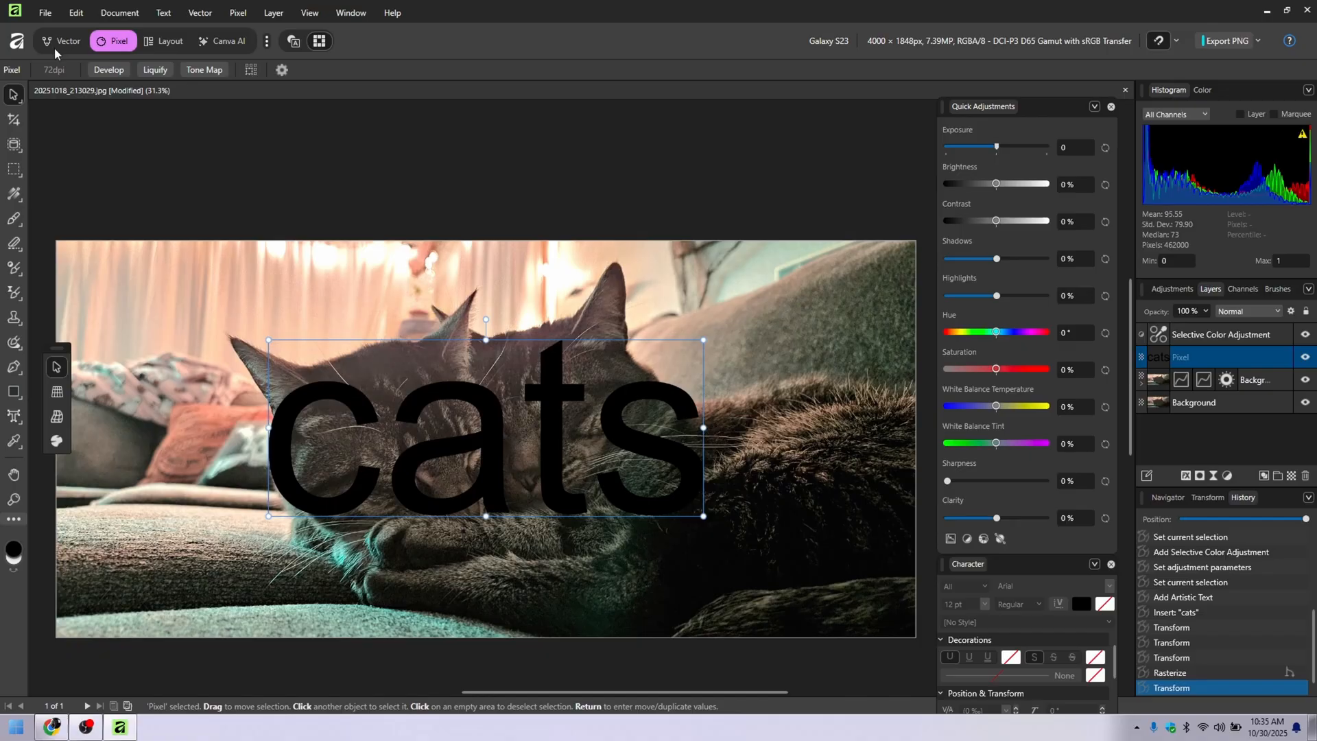
{"action": "left_click", "coordinate": [63, 40]}
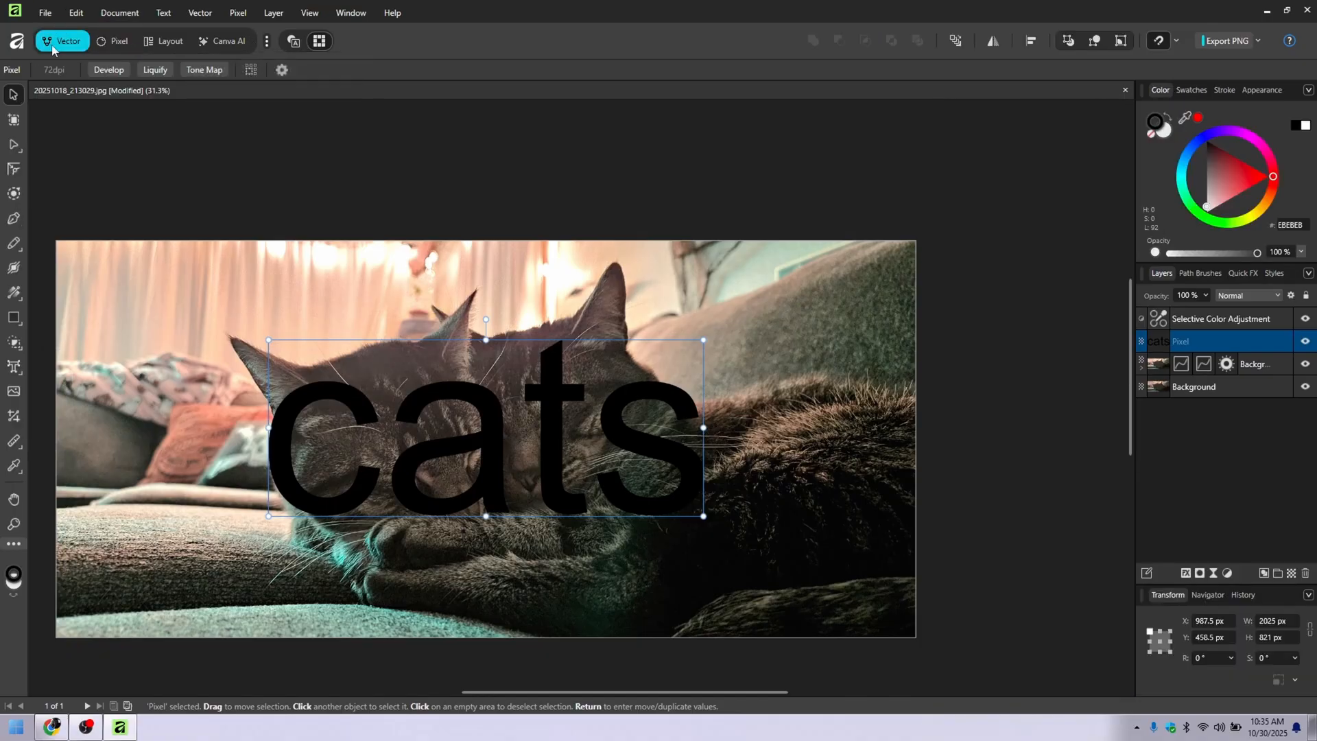
{"action": "left_click", "coordinate": [200, 12]}
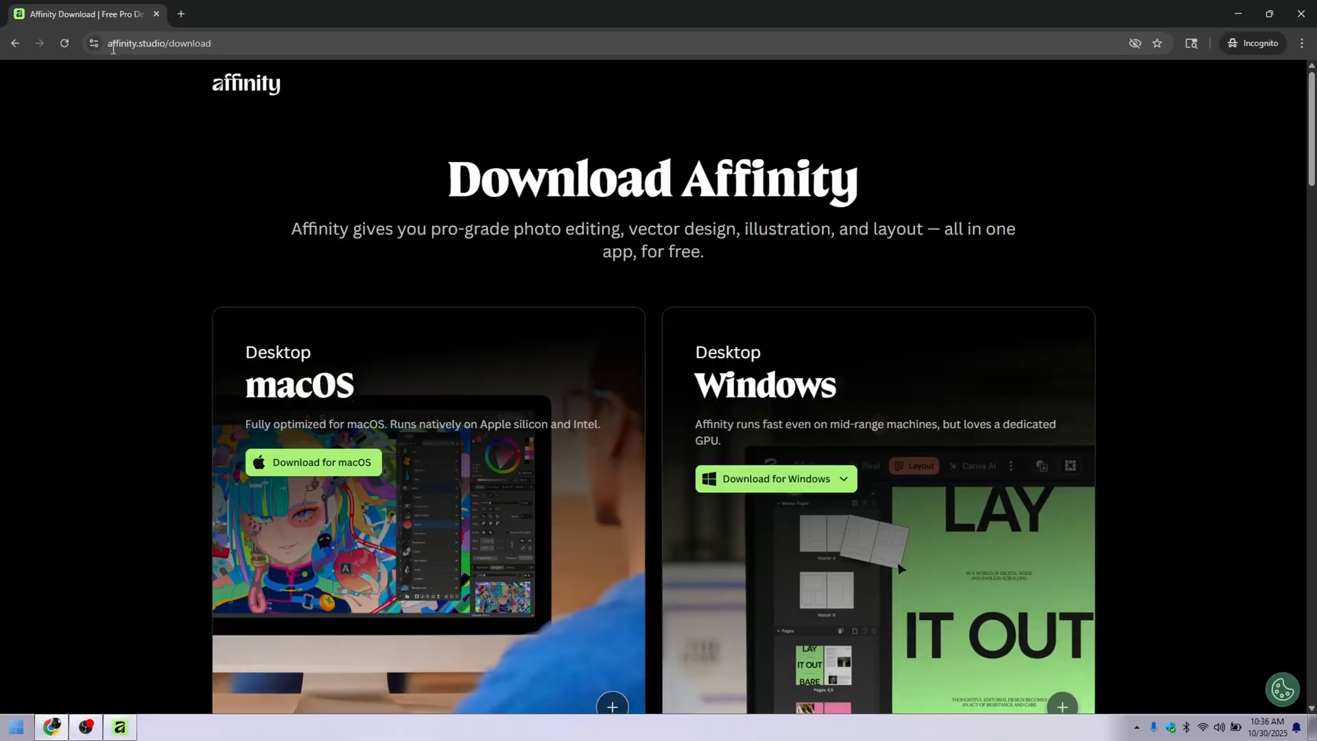
{"action": "mouse_move", "coordinate": [1029, 277]}
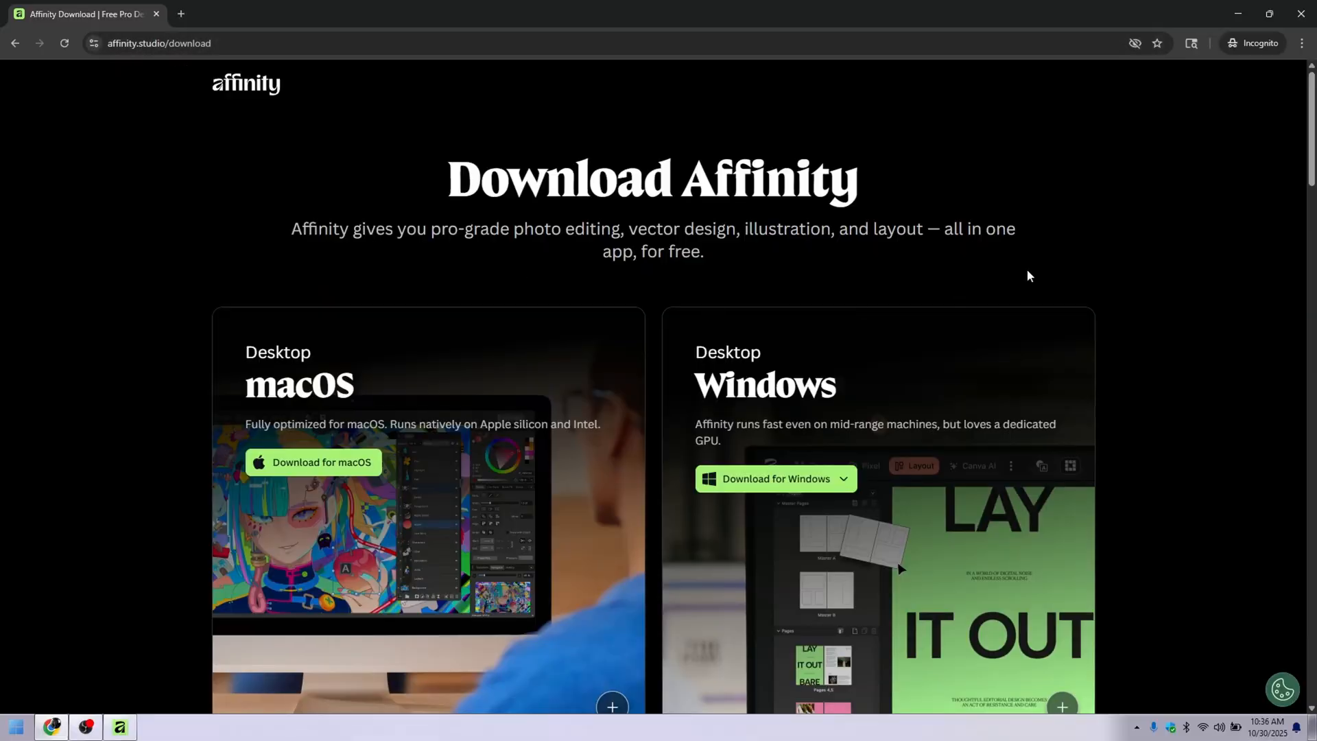
{"action": "left_click", "coordinate": [118, 727]}
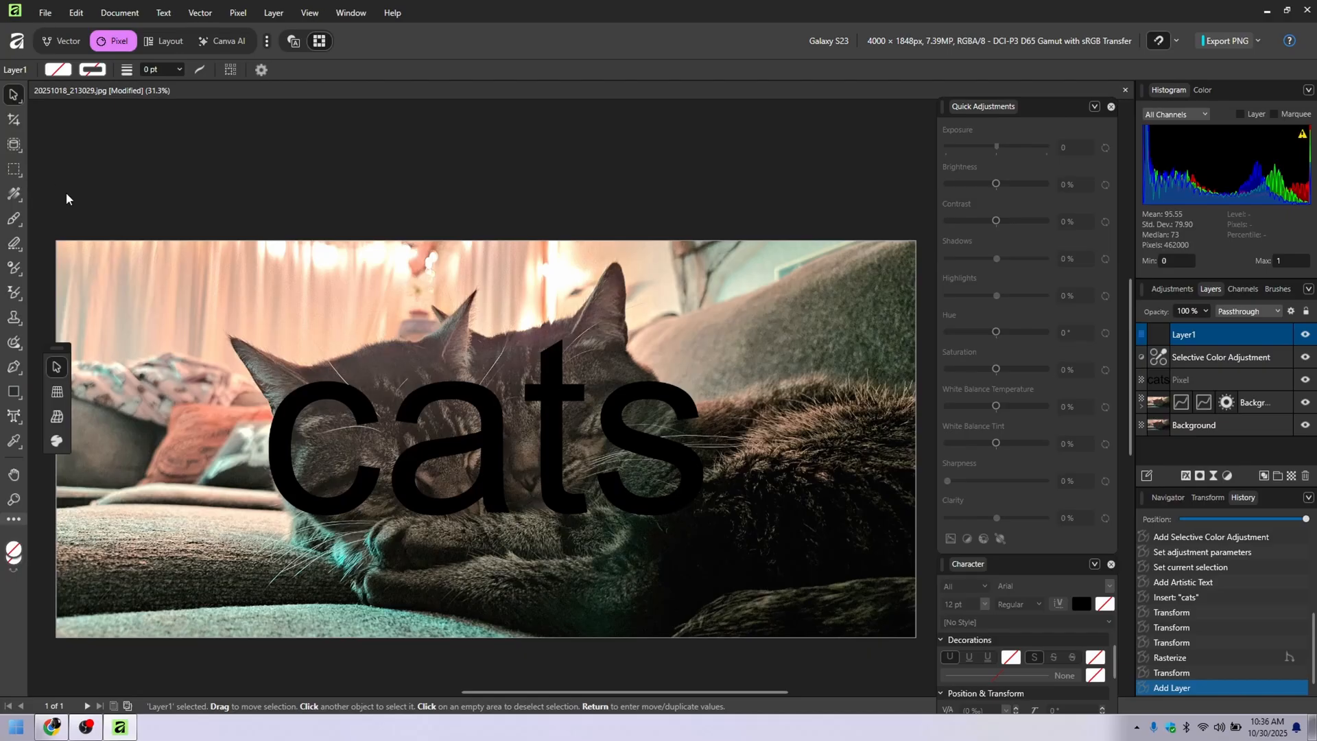
{"action": "mouse_move", "coordinate": [399, 186]}
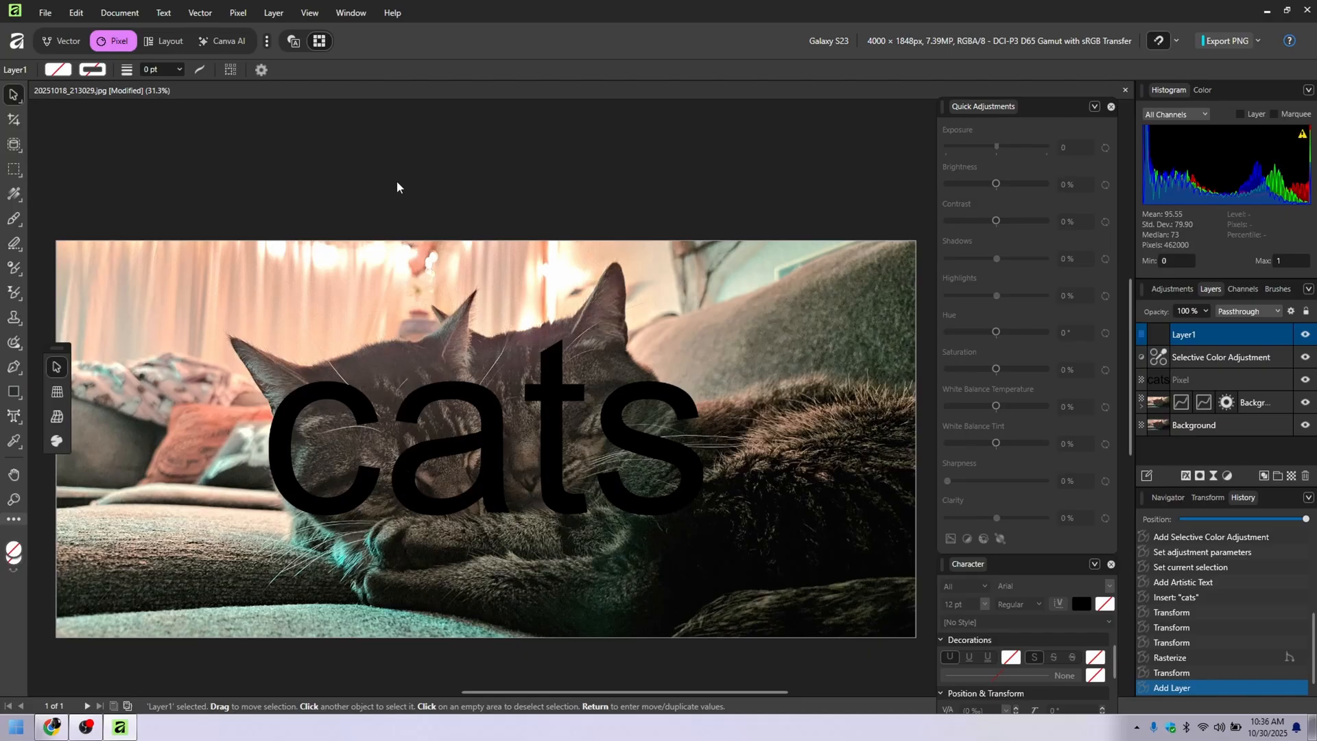